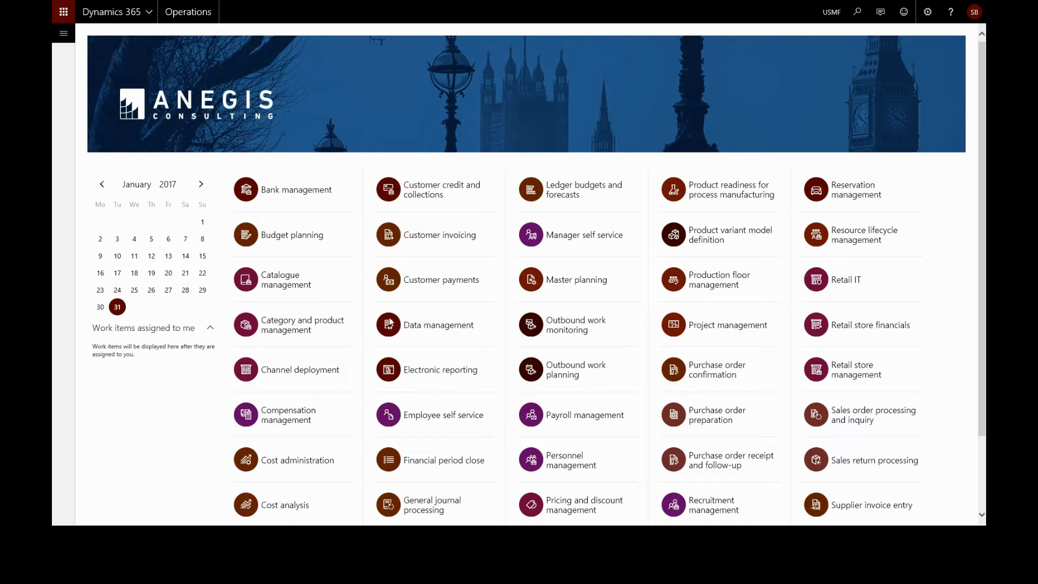
Navigate to Sales and marketing > Prices and discounts > Trade agreement journals.
{"action": "left_click", "coordinate": [62, 12]}
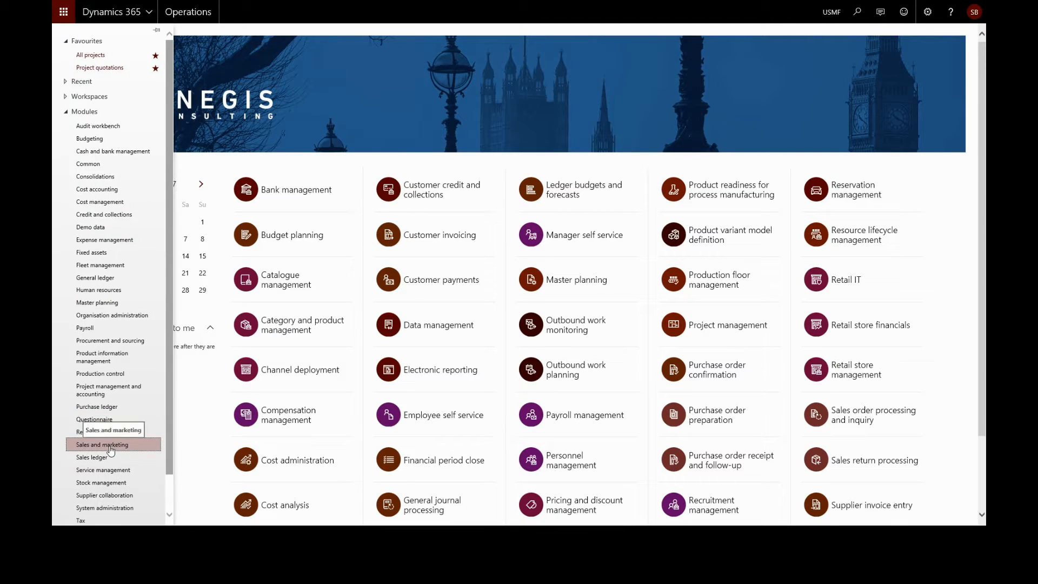
{"action": "left_click", "coordinate": [102, 445]}
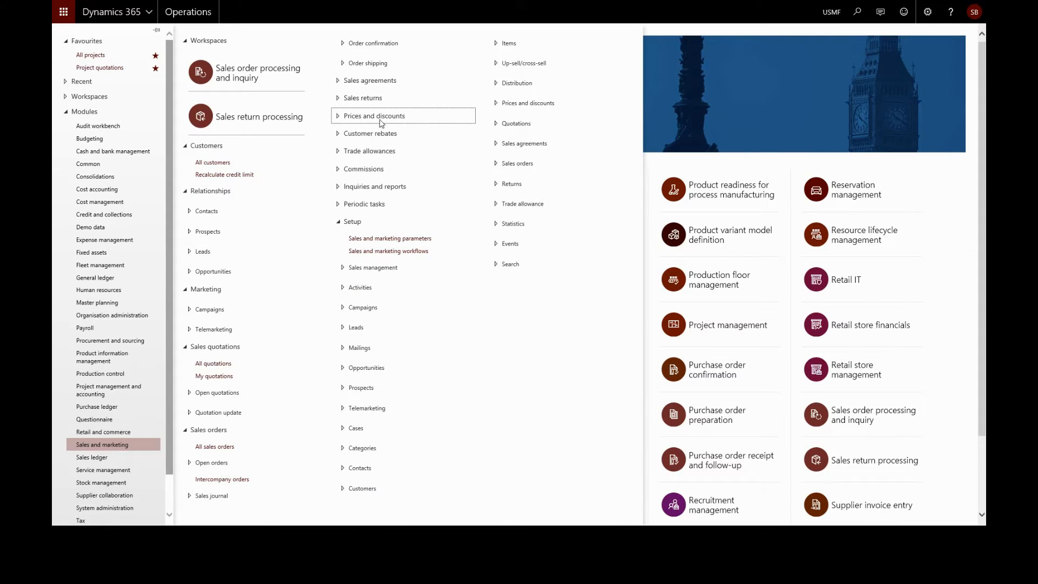
{"action": "left_click", "coordinate": [375, 115]}
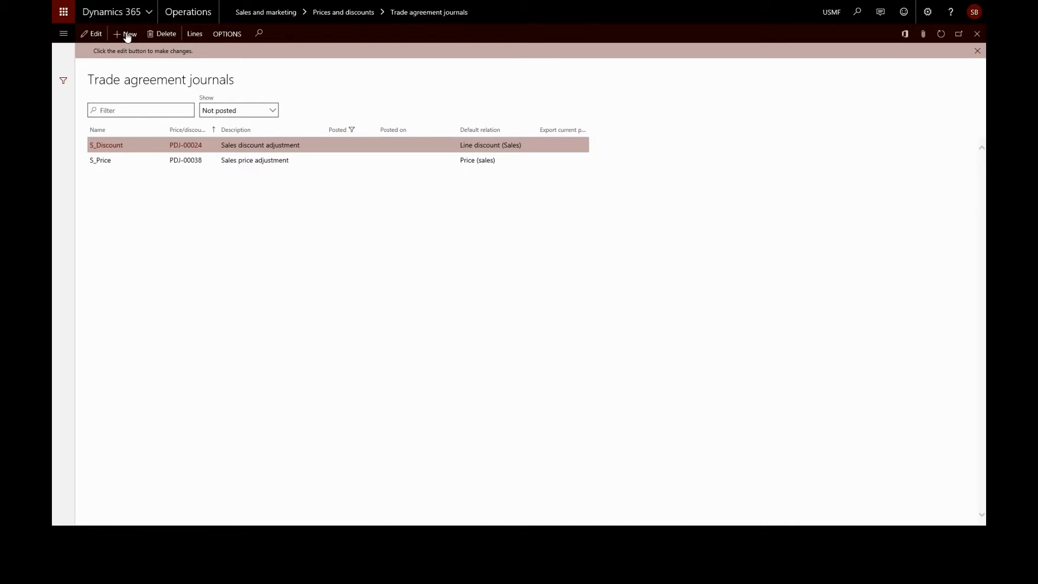
Start a new journal and choose the S_Price sales price adjustment name.
{"action": "left_click", "coordinate": [126, 33]}
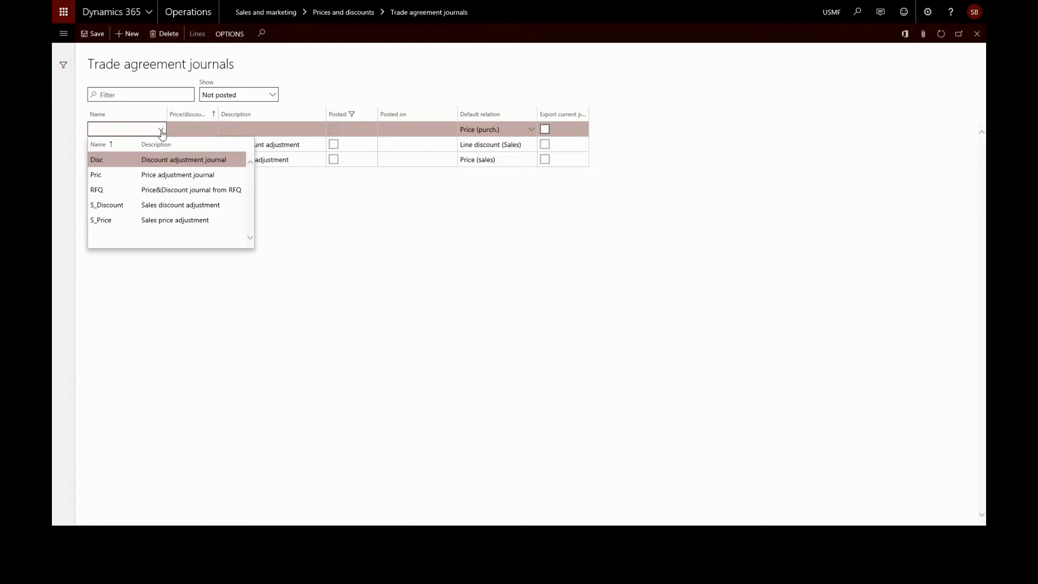
{"action": "mouse_move", "coordinate": [175, 219]}
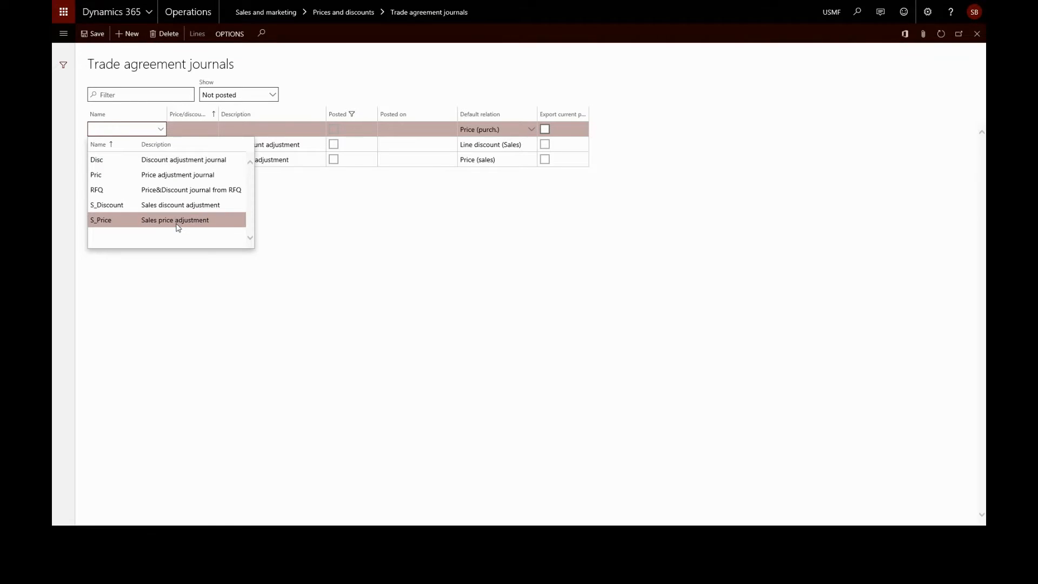
{"action": "left_click", "coordinate": [100, 219]}
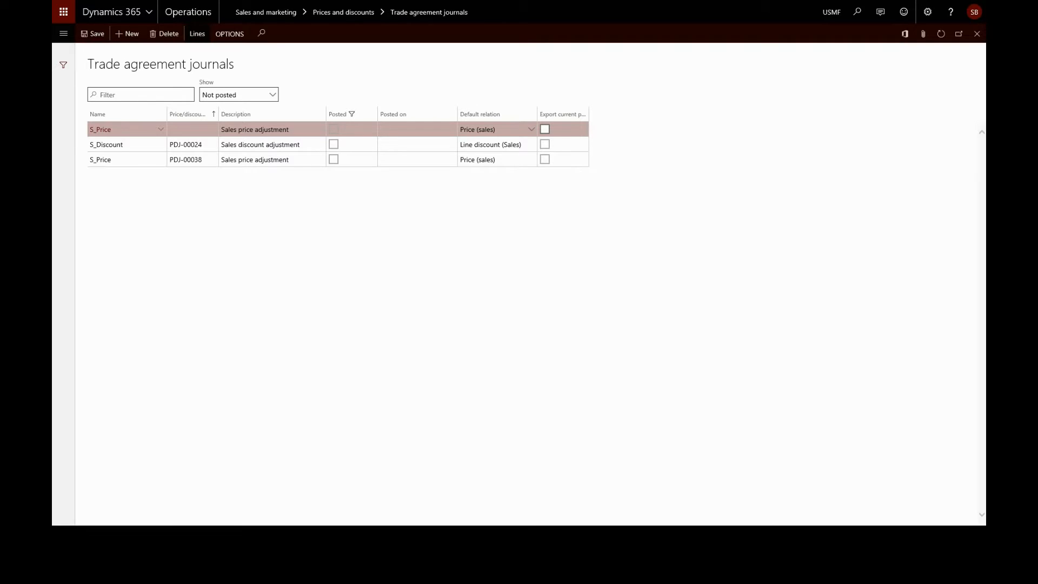
Add a journal line with account code Group and price group 03 Retail accounts.
{"action": "left_click", "coordinate": [197, 33]}
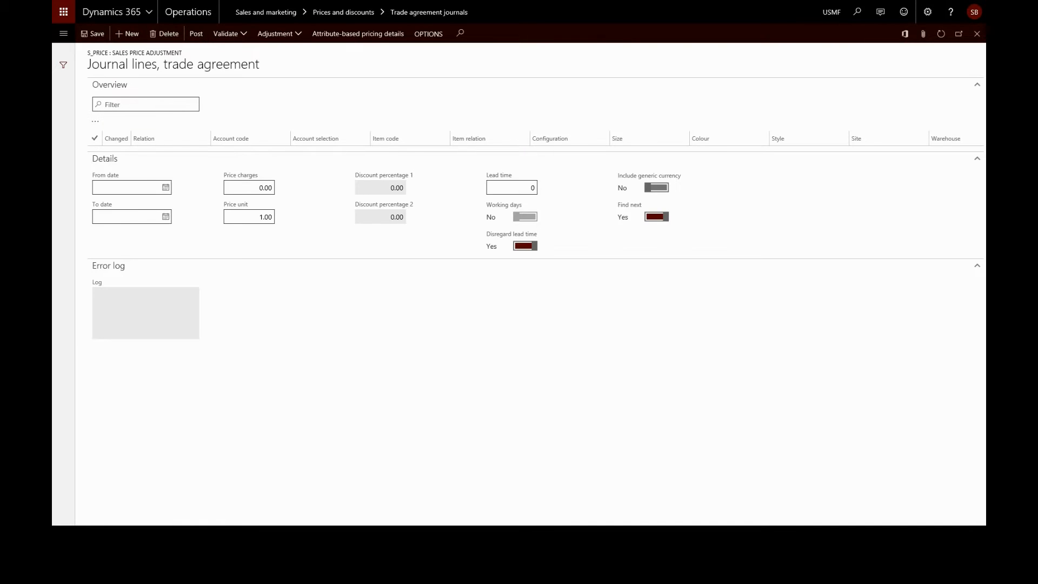
{"action": "left_click", "coordinate": [125, 34]}
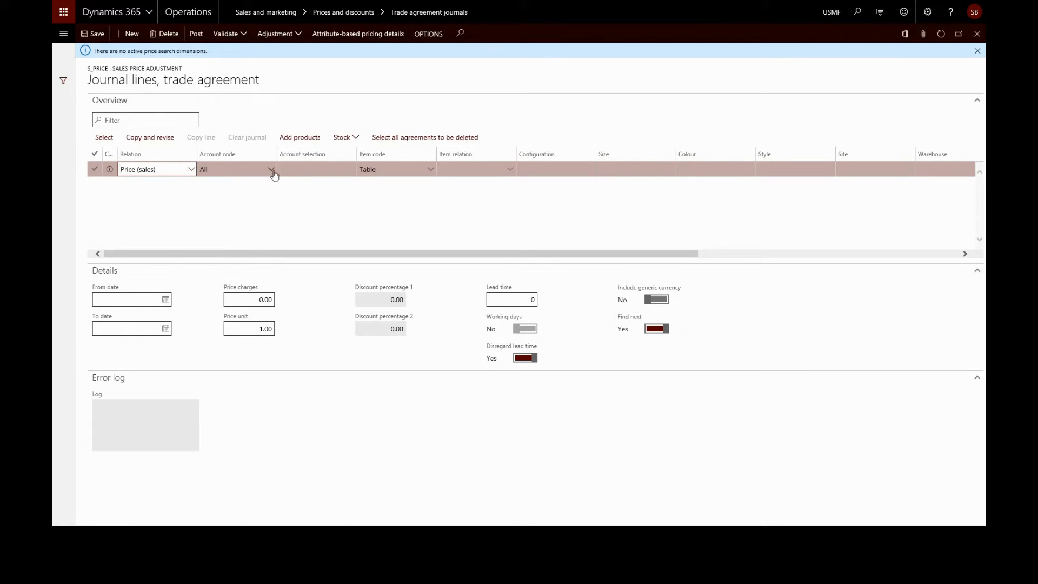
{"action": "left_click", "coordinate": [270, 169]}
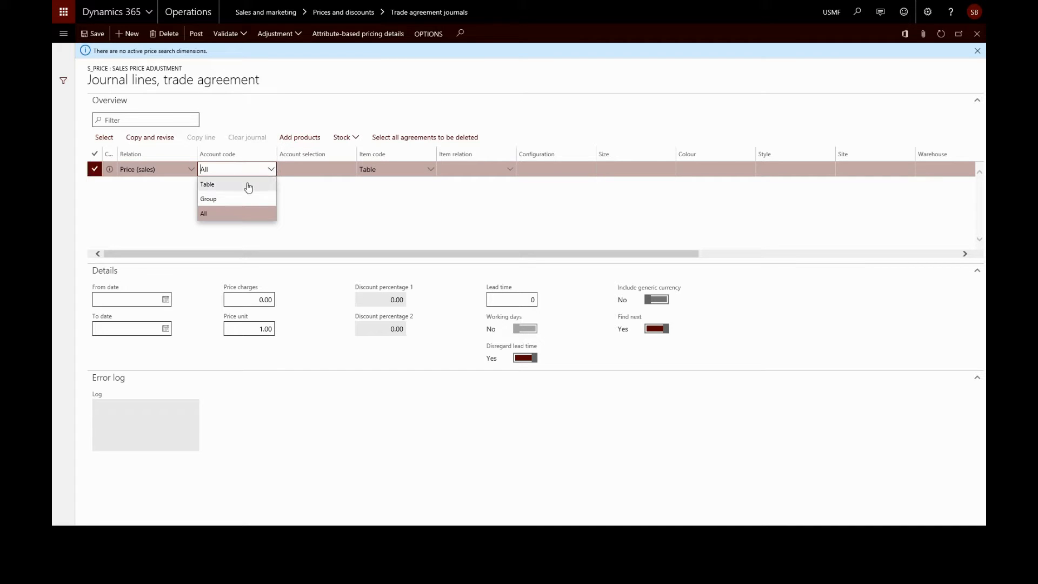
{"action": "left_click", "coordinate": [208, 184]}
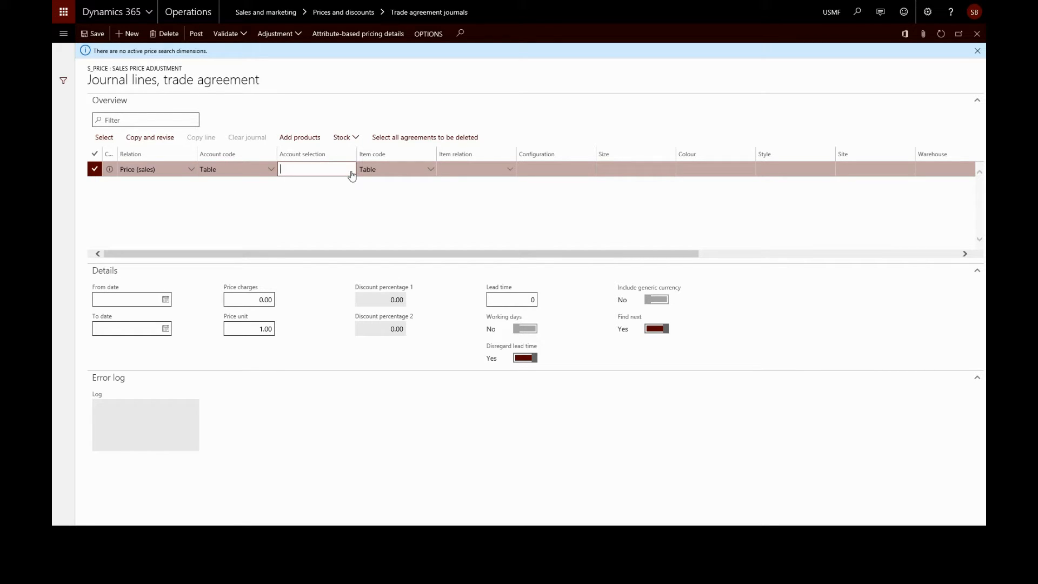
{"action": "left_click", "coordinate": [350, 169]}
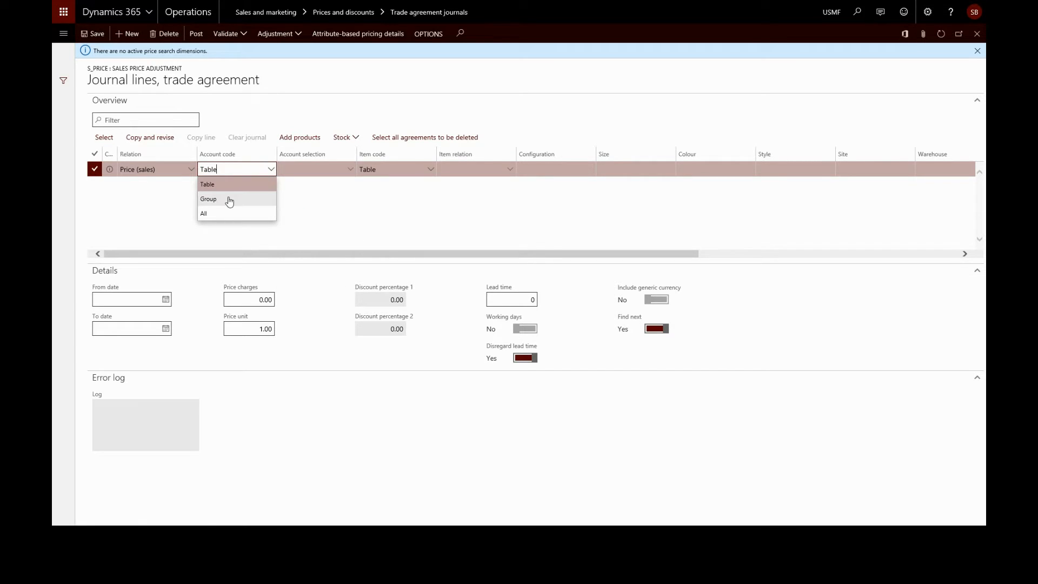
{"action": "left_click", "coordinate": [209, 199]}
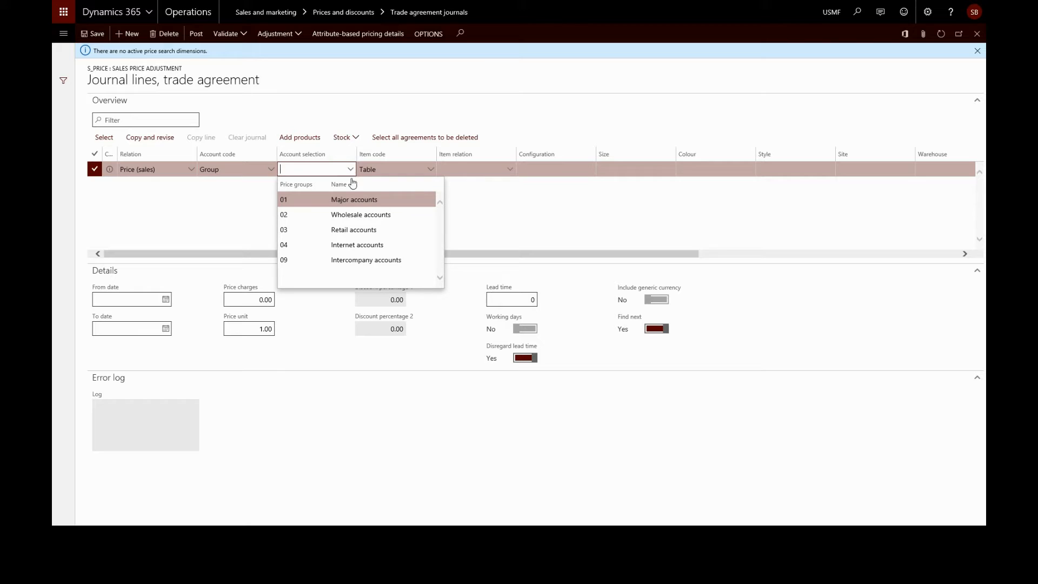
{"action": "mouse_move", "coordinate": [355, 230]}
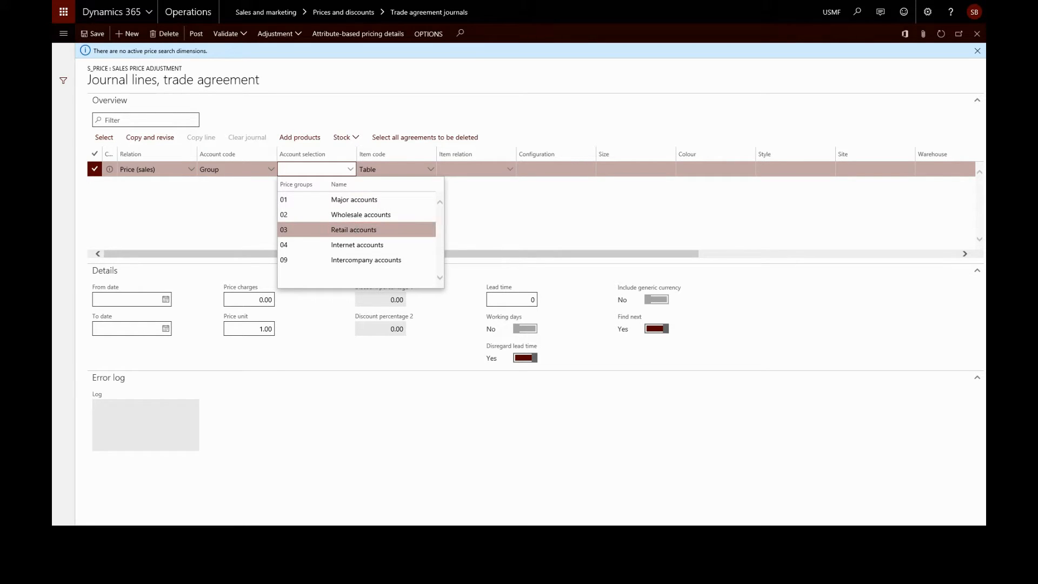
{"action": "left_click", "coordinate": [353, 229]}
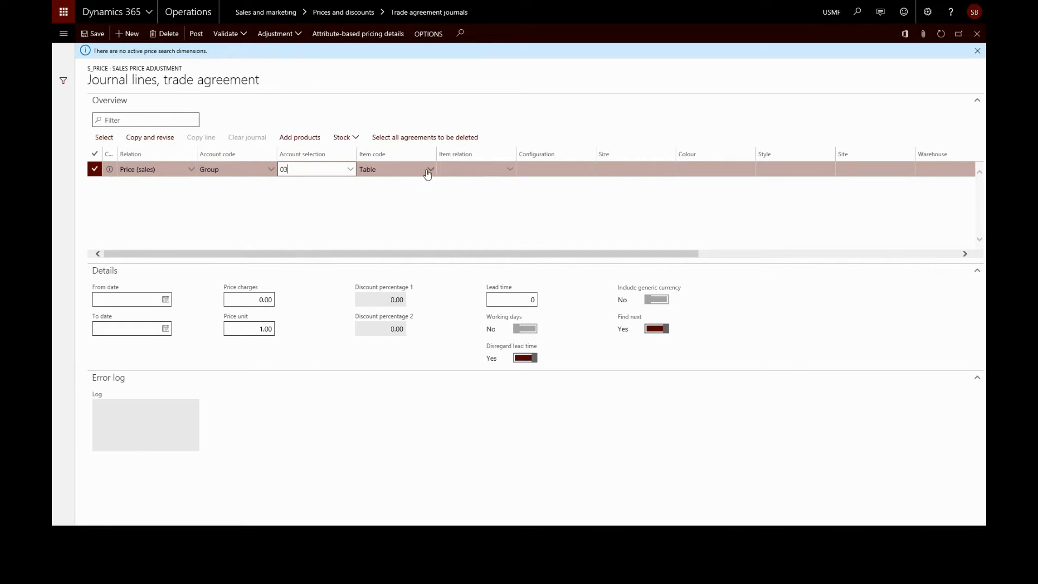
{"action": "mouse_move", "coordinate": [429, 171]}
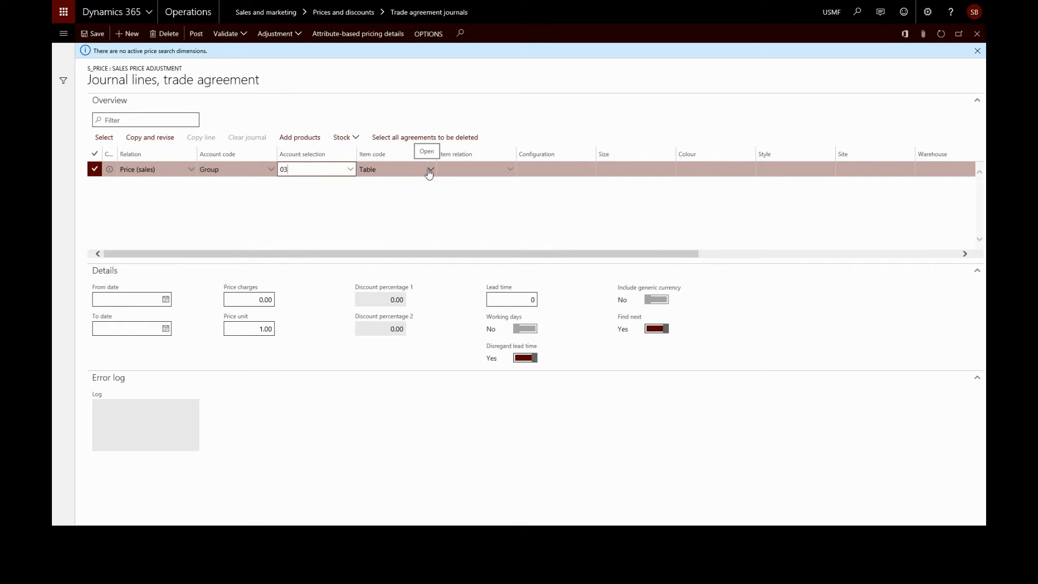
Keep item code Table and set the item relation to A0001 HDMI 6' Cables.
{"action": "left_click", "coordinate": [430, 168]}
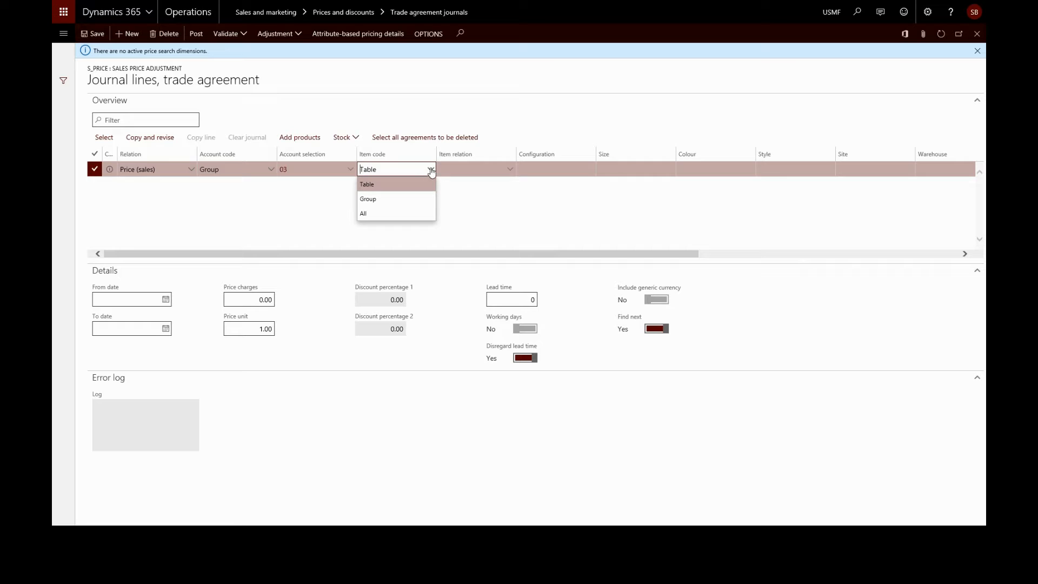
{"action": "left_click", "coordinate": [367, 184]}
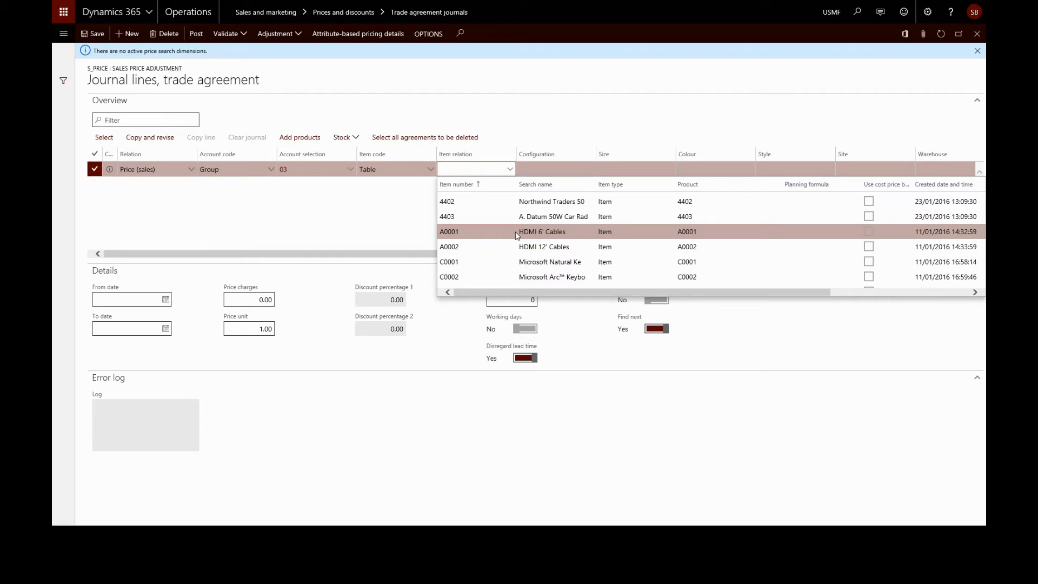
{"action": "left_click", "coordinate": [450, 231]}
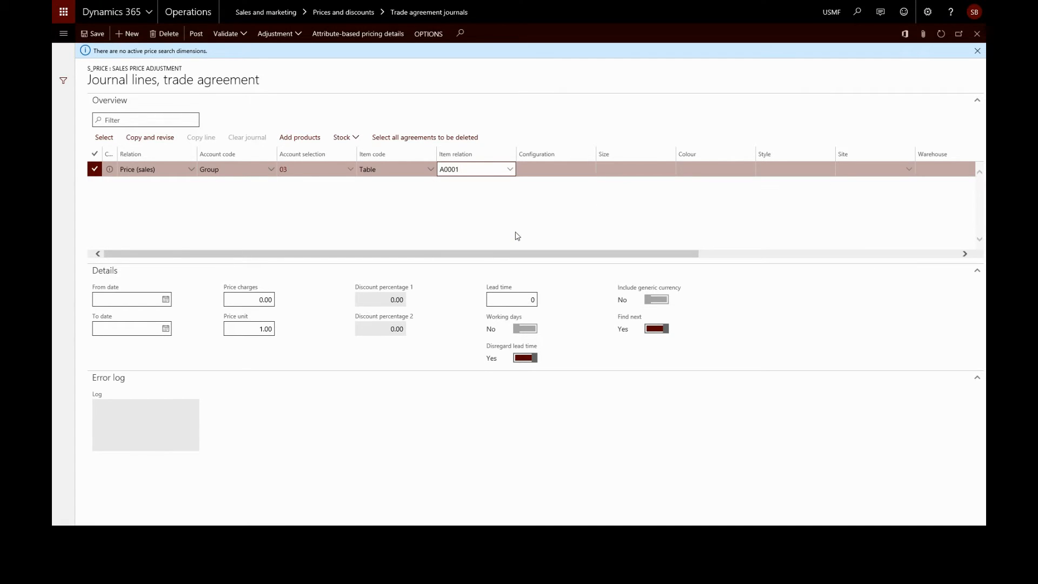
{"action": "left_click", "coordinate": [476, 168]}
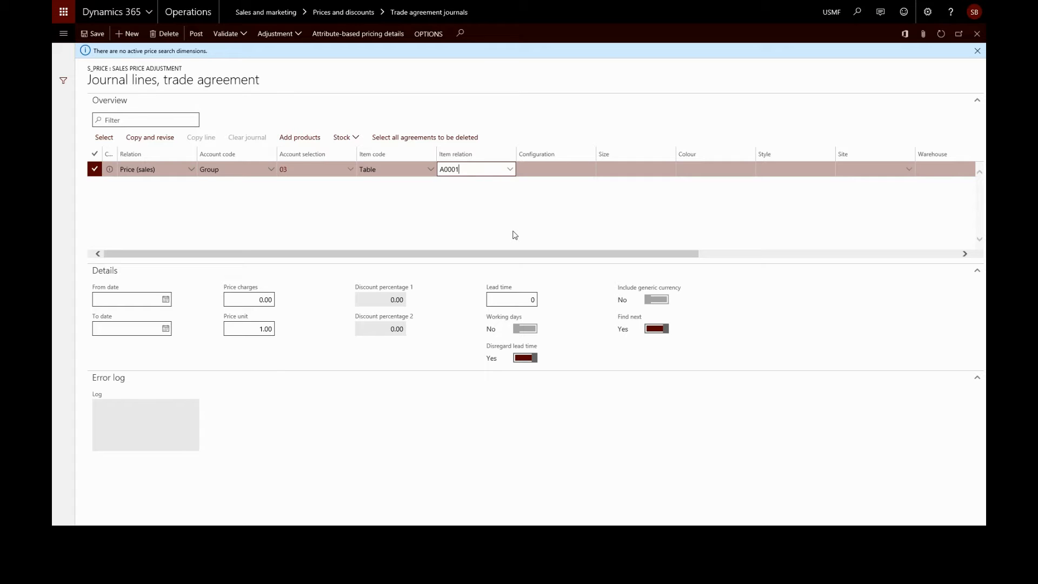
{"action": "mouse_move", "coordinate": [529, 162]}
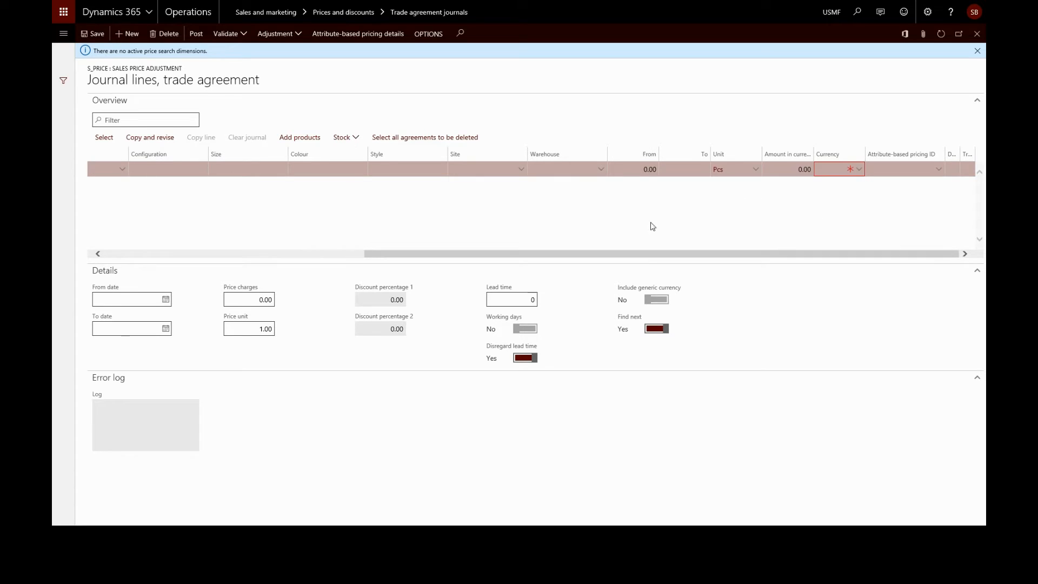
{"action": "mouse_move", "coordinate": [477, 209]}
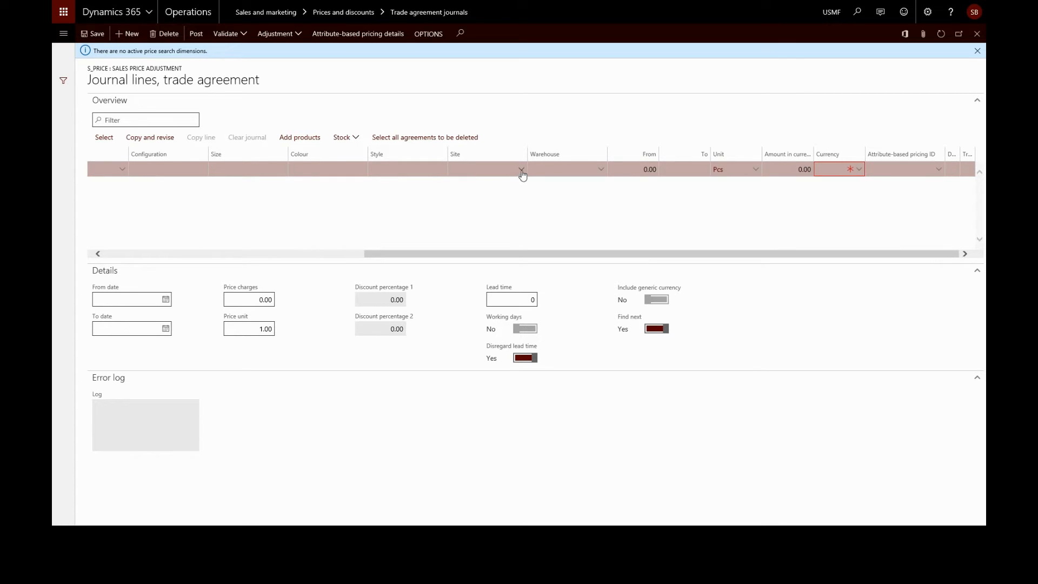
Review the site choices and set the line's From quantity to 1.00.
{"action": "left_click", "coordinate": [483, 168]}
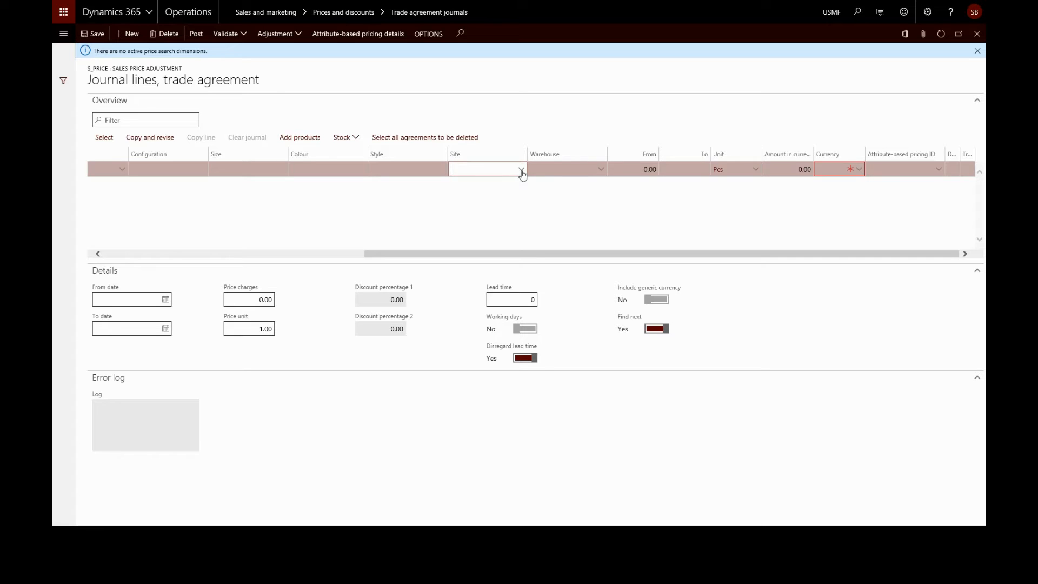
{"action": "left_click", "coordinate": [521, 169]}
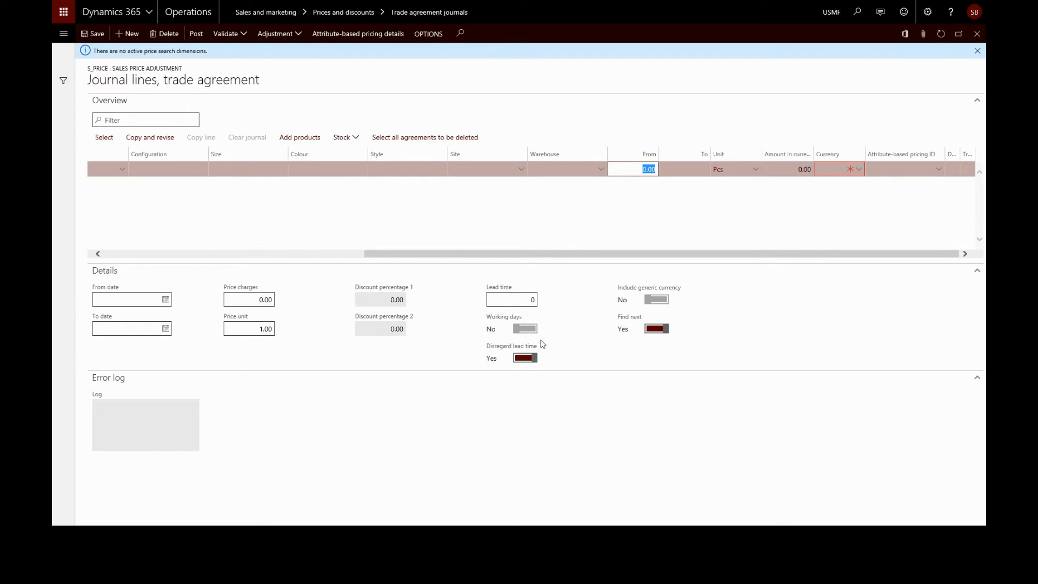
{"action": "mouse_move", "coordinate": [574, 187]}
{"action": "type", "text": "1"}
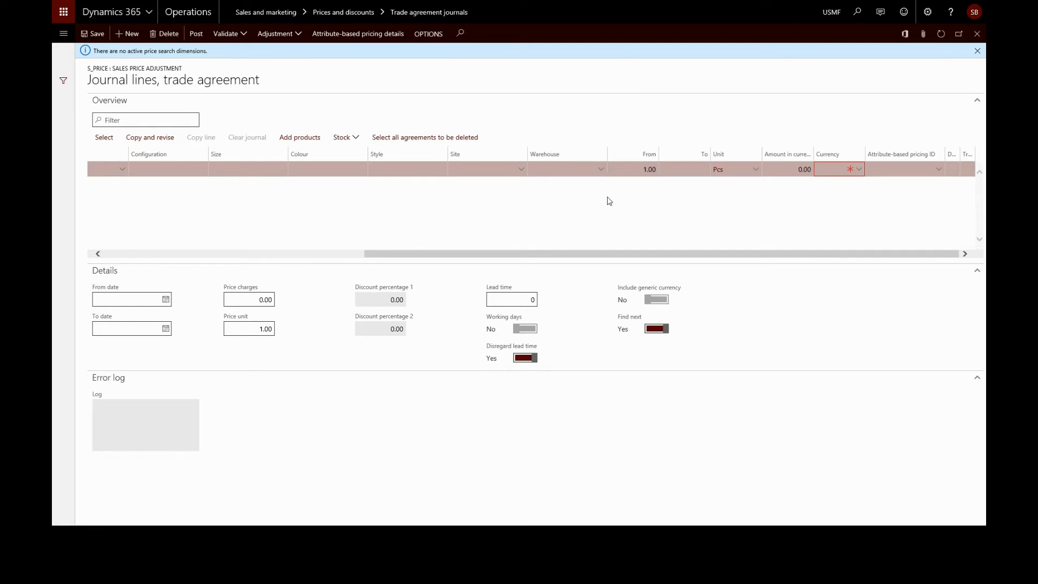
{"action": "left_click", "coordinate": [632, 168]}
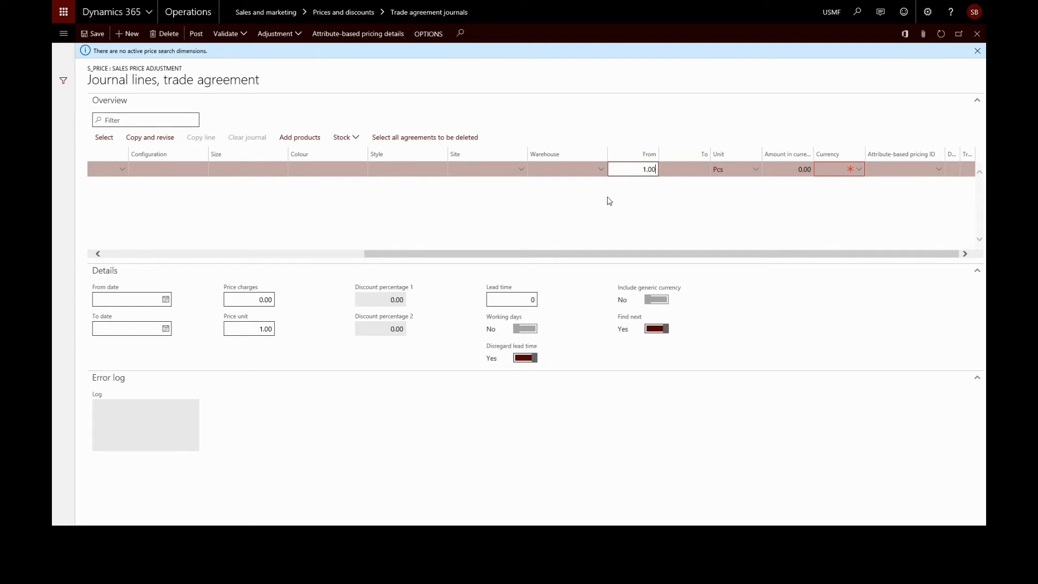
{"action": "mouse_move", "coordinate": [668, 201]}
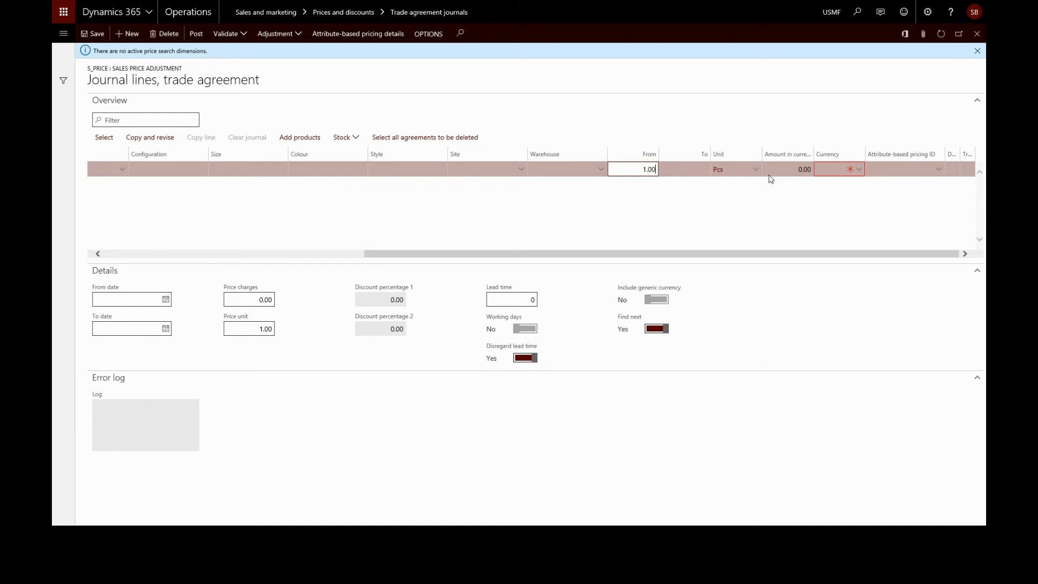
Enter an amount of 20.00 and set the line currency to USD.
{"action": "left_click", "coordinate": [788, 169]}
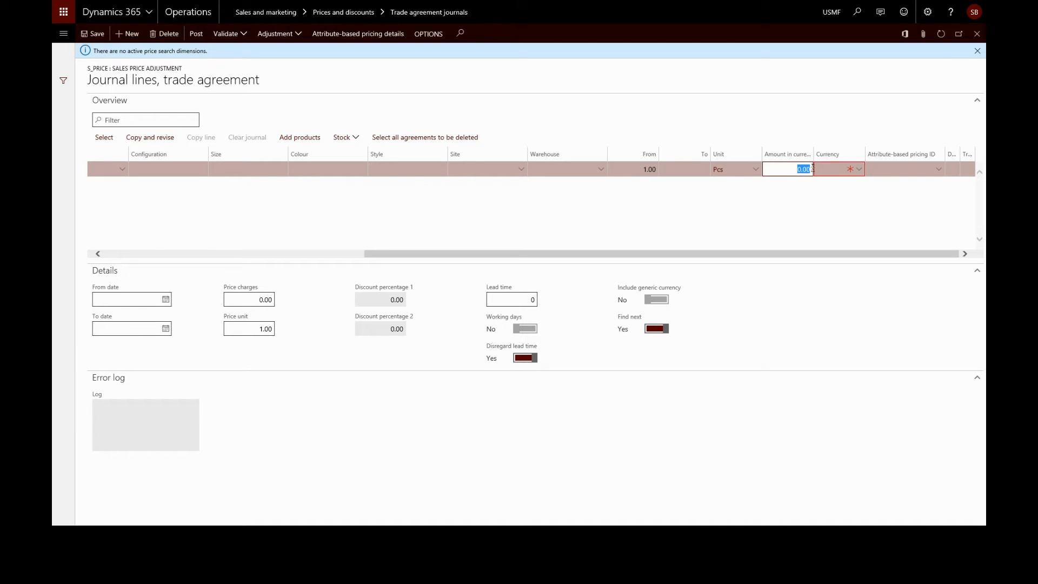
{"action": "type", "text": "20"}
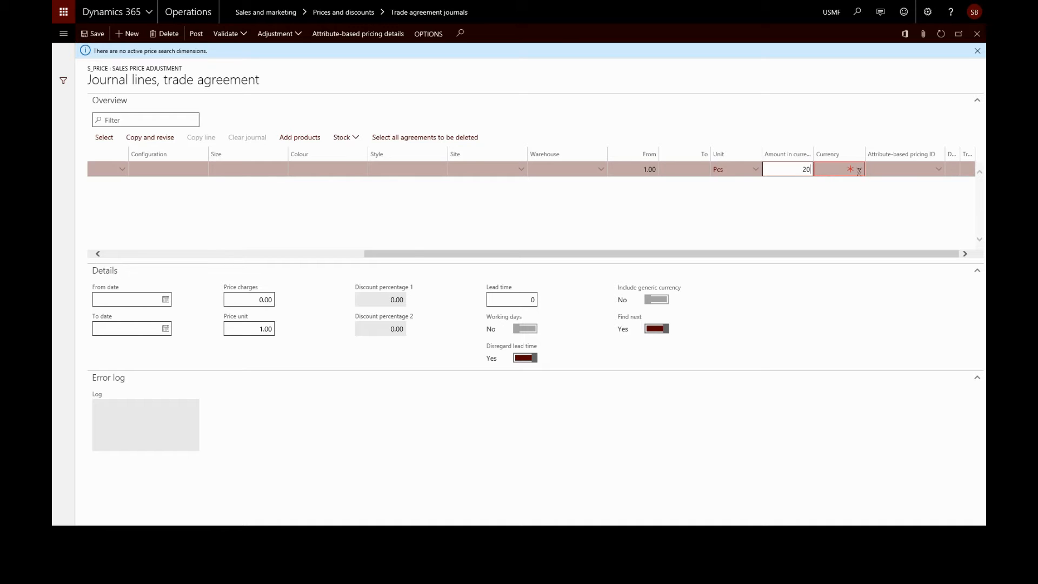
{"action": "left_click", "coordinate": [837, 169]}
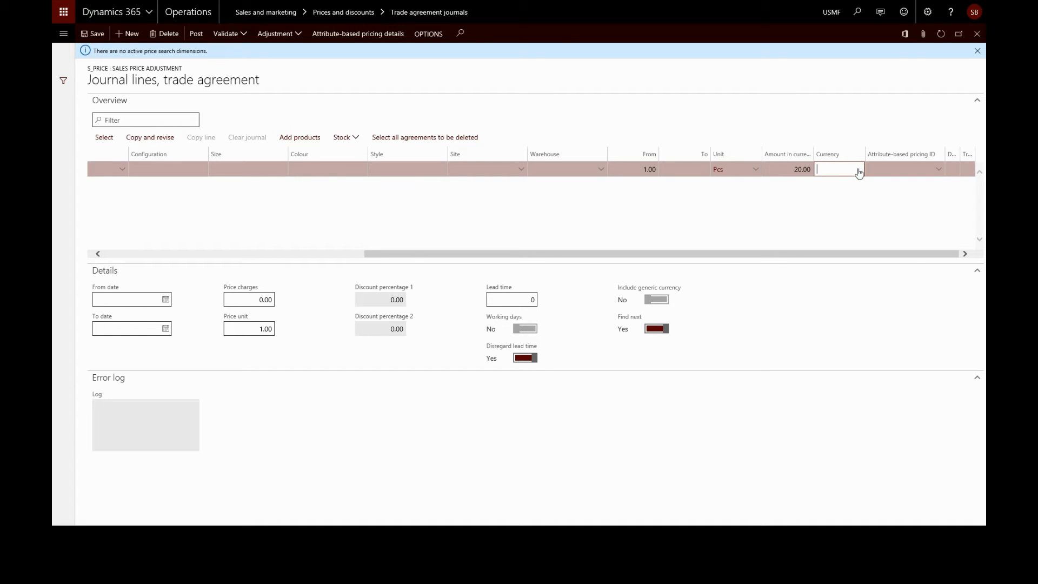
{"action": "type", "text": "us"}
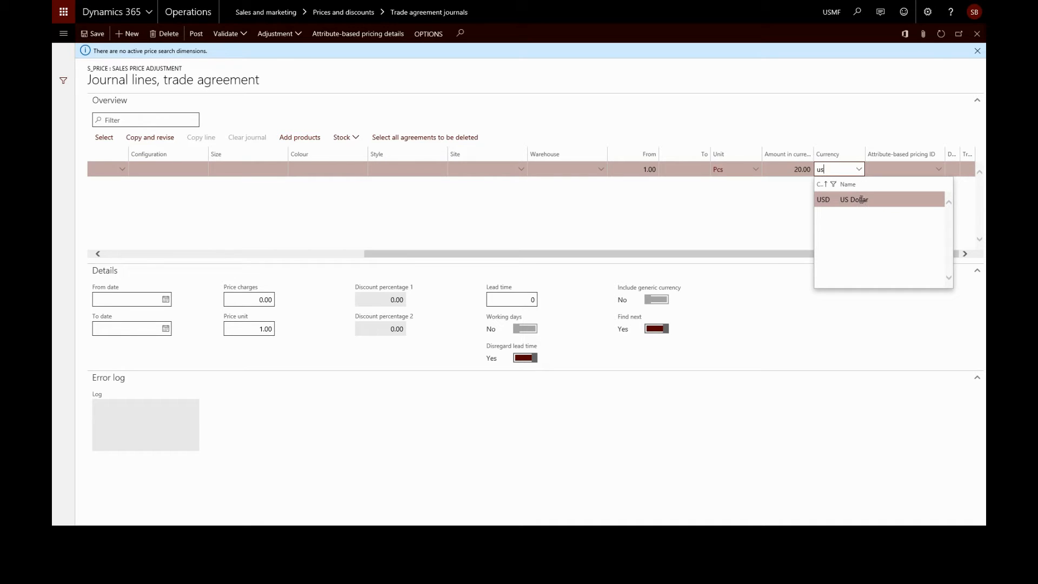
{"action": "left_click", "coordinate": [854, 199]}
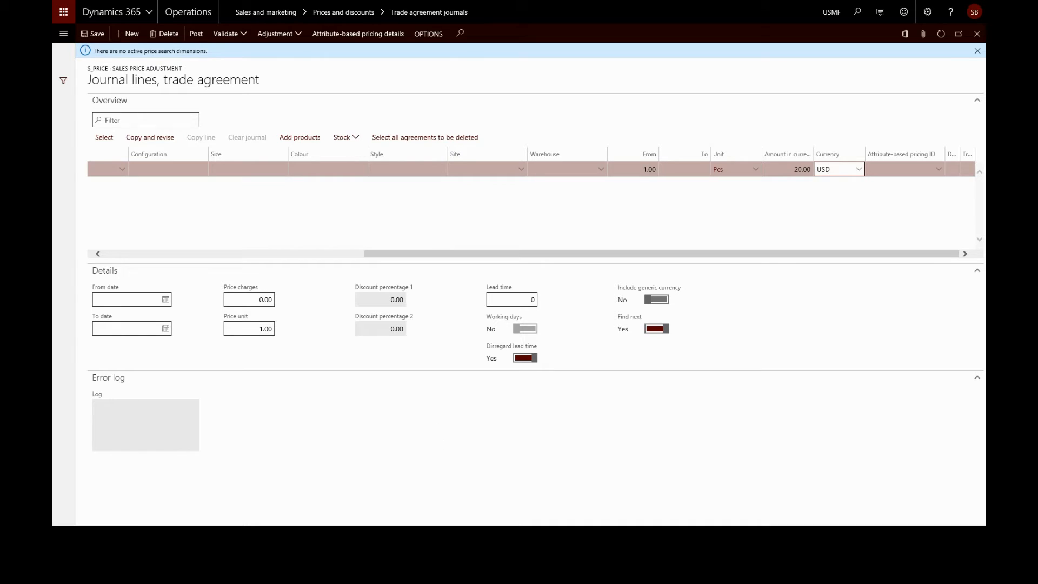
{"action": "left_click", "coordinate": [834, 169]}
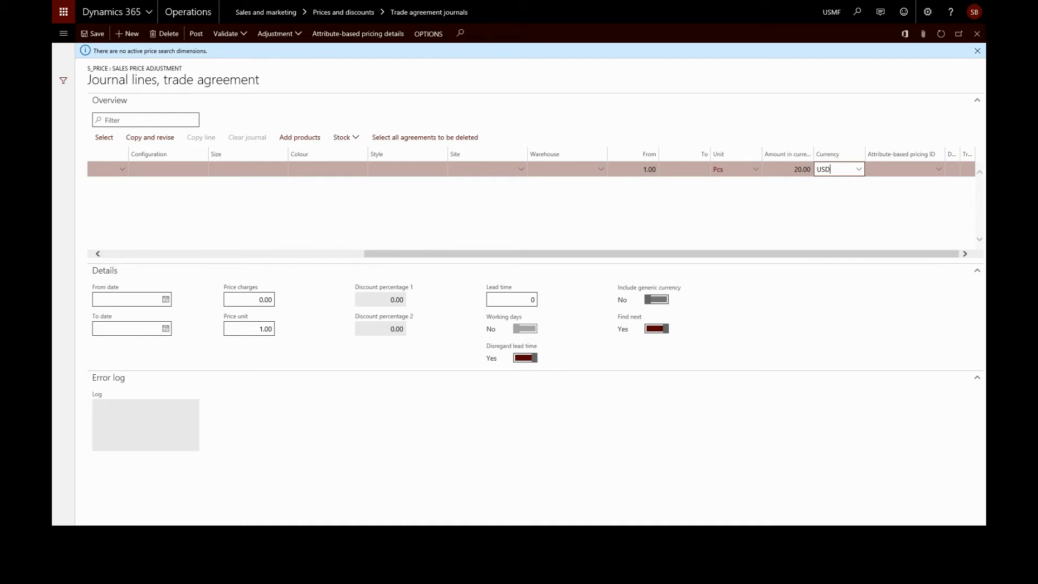
{"action": "mouse_move", "coordinate": [170, 358]}
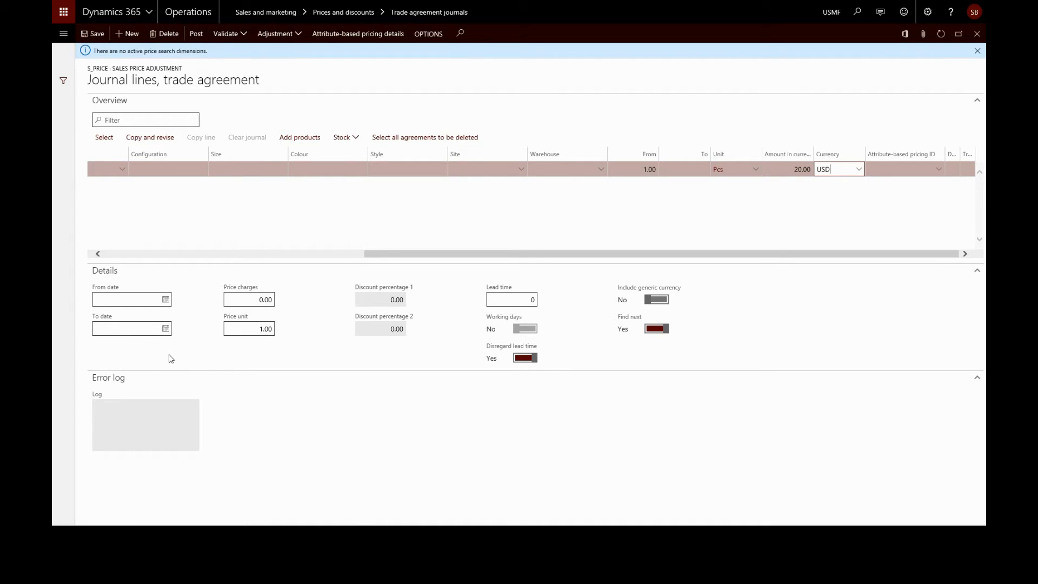
{"action": "mouse_move", "coordinate": [164, 299]}
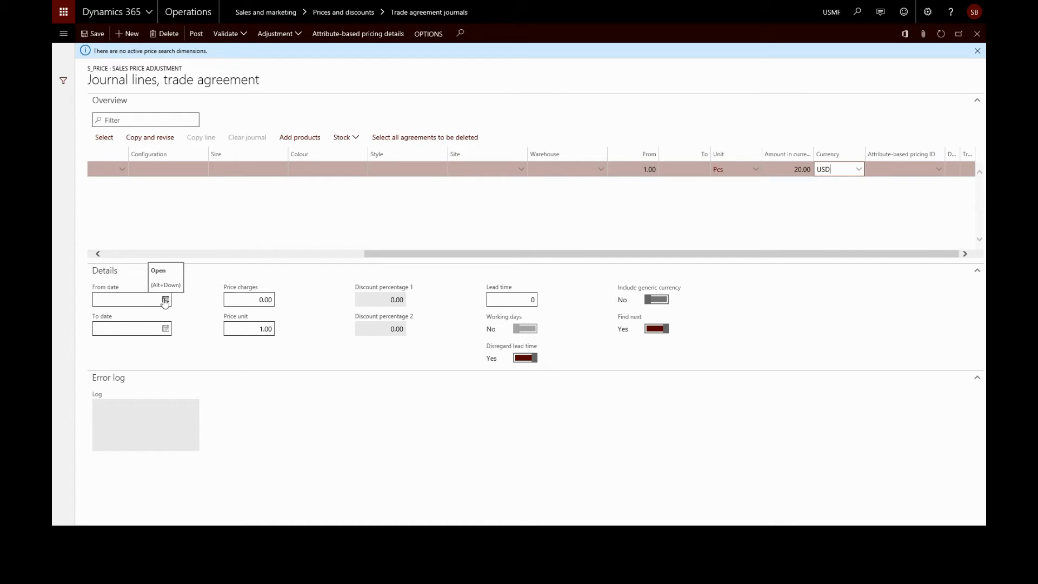
Set the From date to today (31/01/2017) and leave Find next at Yes.
{"action": "left_click", "coordinate": [166, 300]}
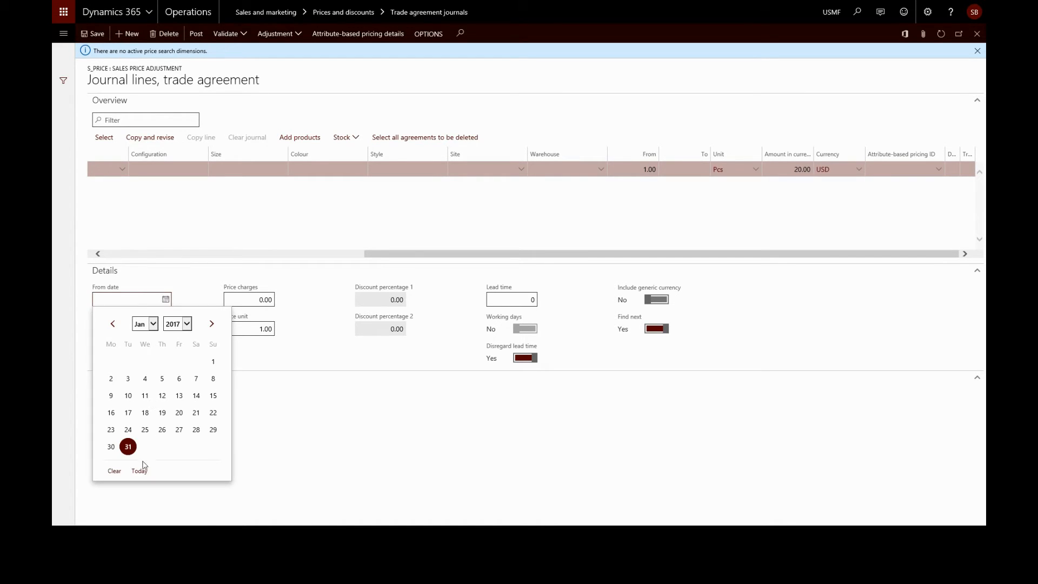
{"action": "left_click", "coordinate": [128, 447]}
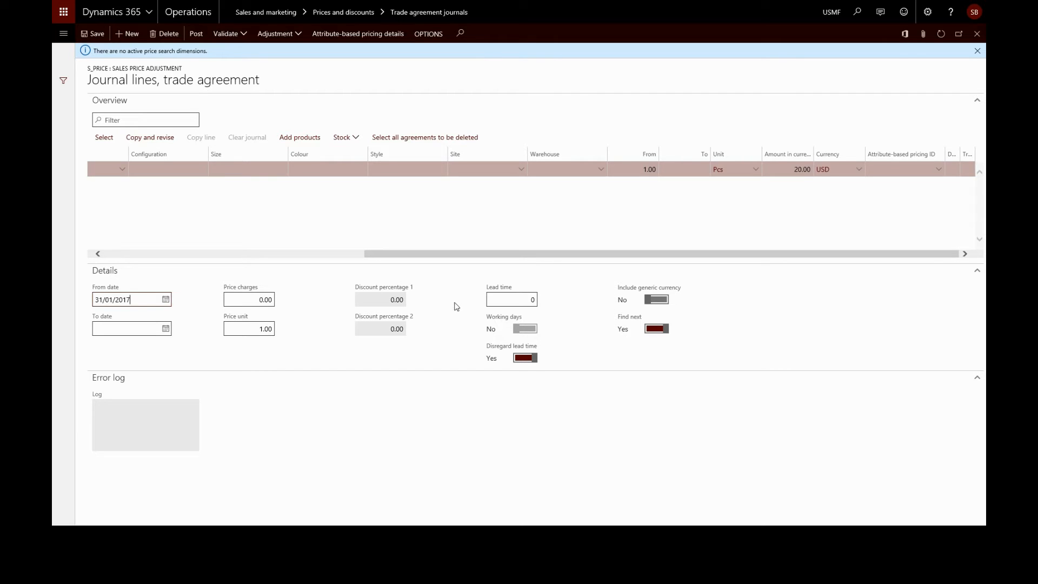
{"action": "mouse_move", "coordinate": [473, 364]}
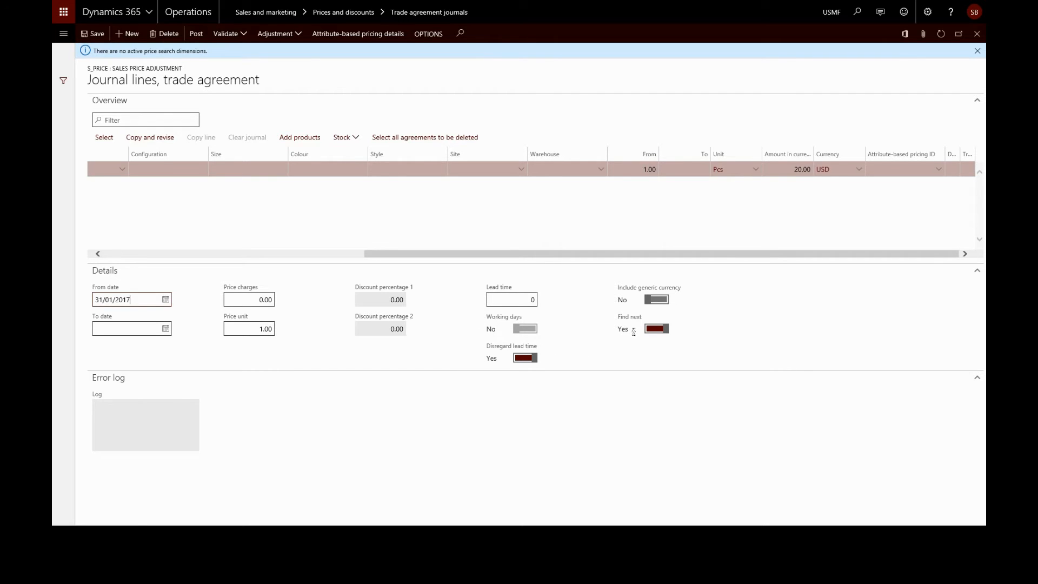
{"action": "left_click", "coordinate": [655, 329]}
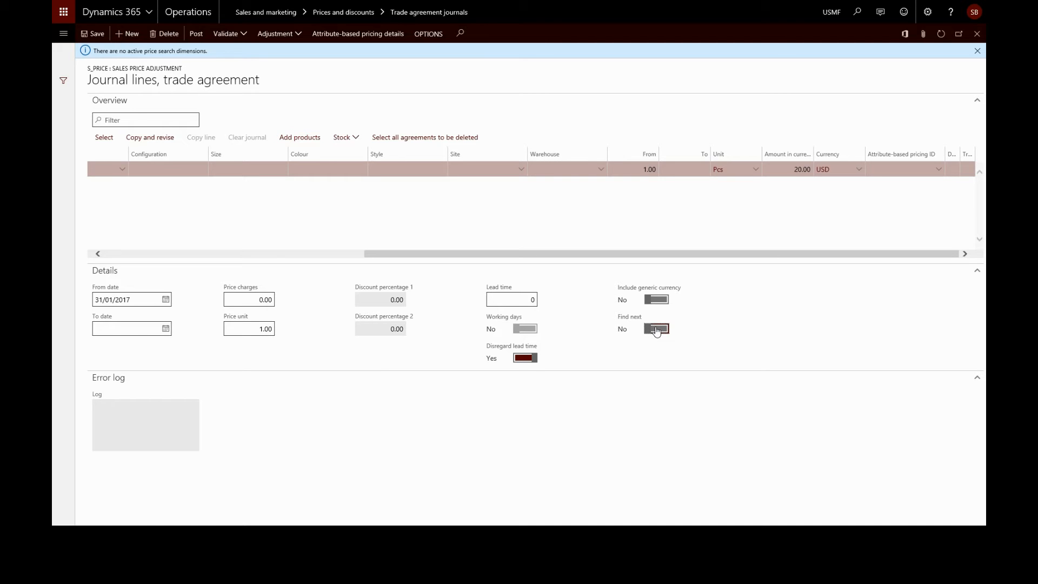
{"action": "left_click", "coordinate": [655, 329]}
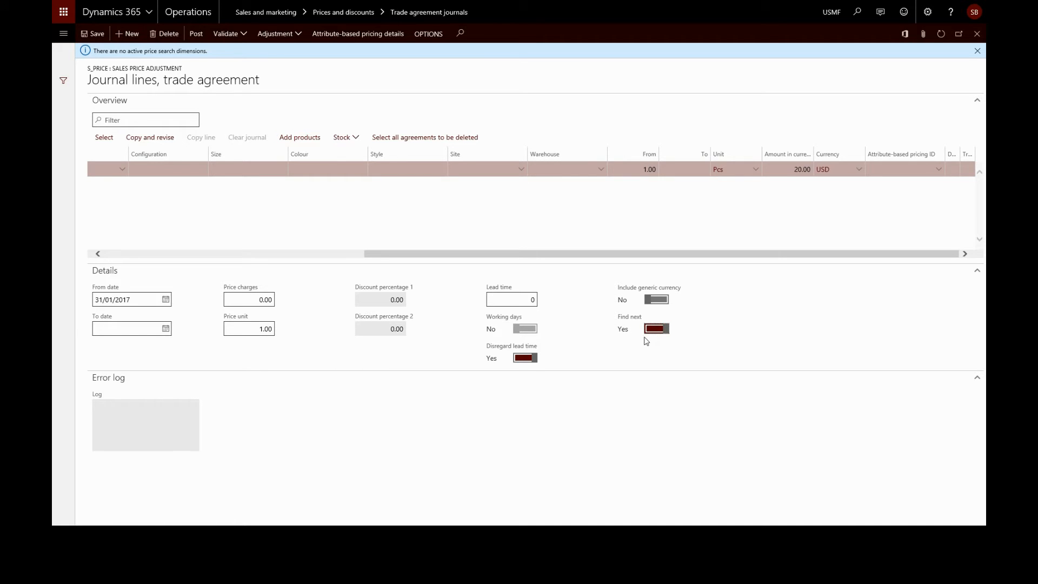
{"action": "mouse_move", "coordinate": [635, 347]}
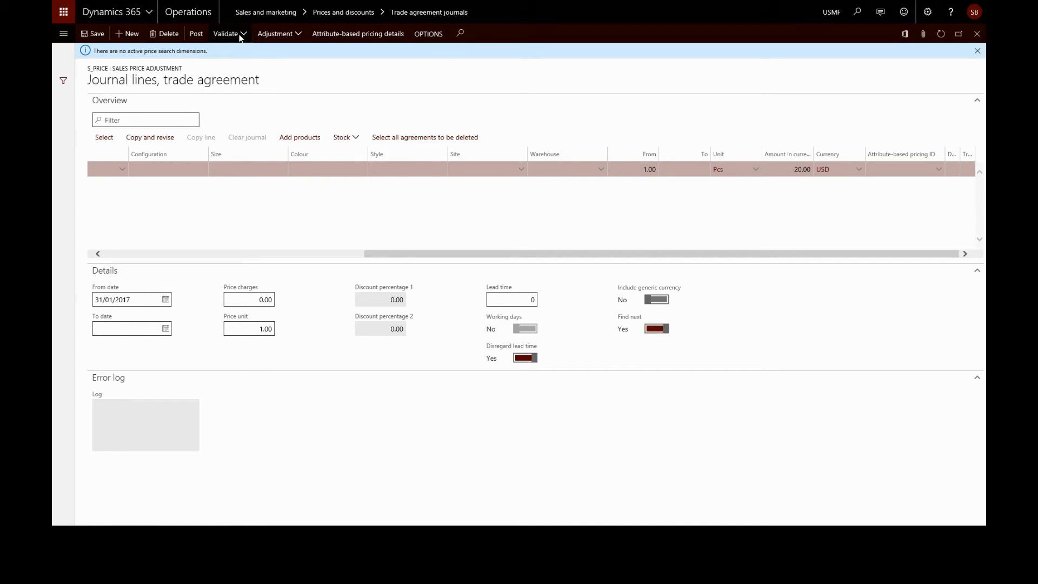
Validate all journal lines, then post the journal and confirm the posting dialog.
{"action": "left_click", "coordinate": [228, 34]}
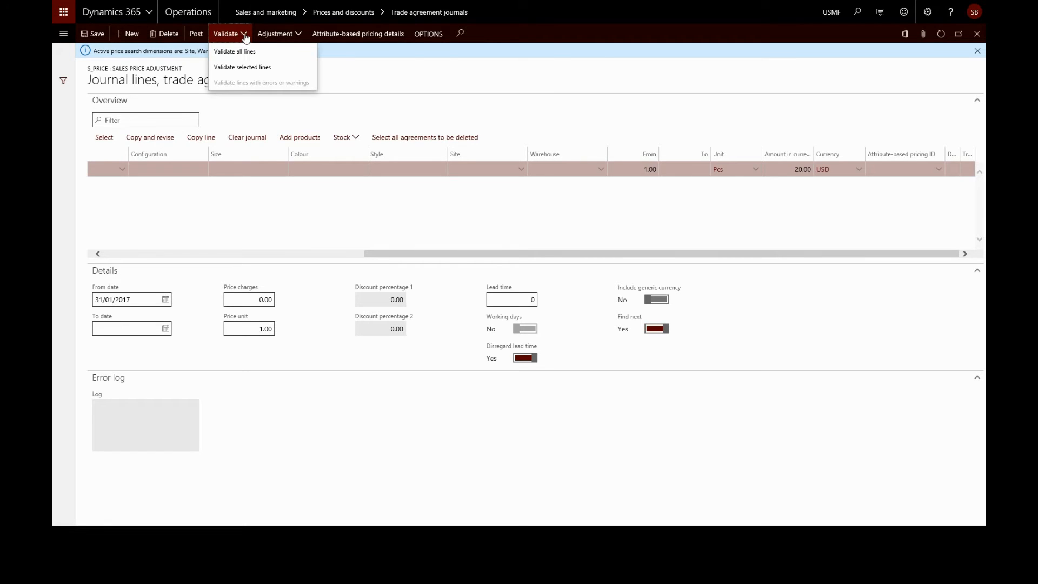
{"action": "mouse_move", "coordinate": [235, 52]}
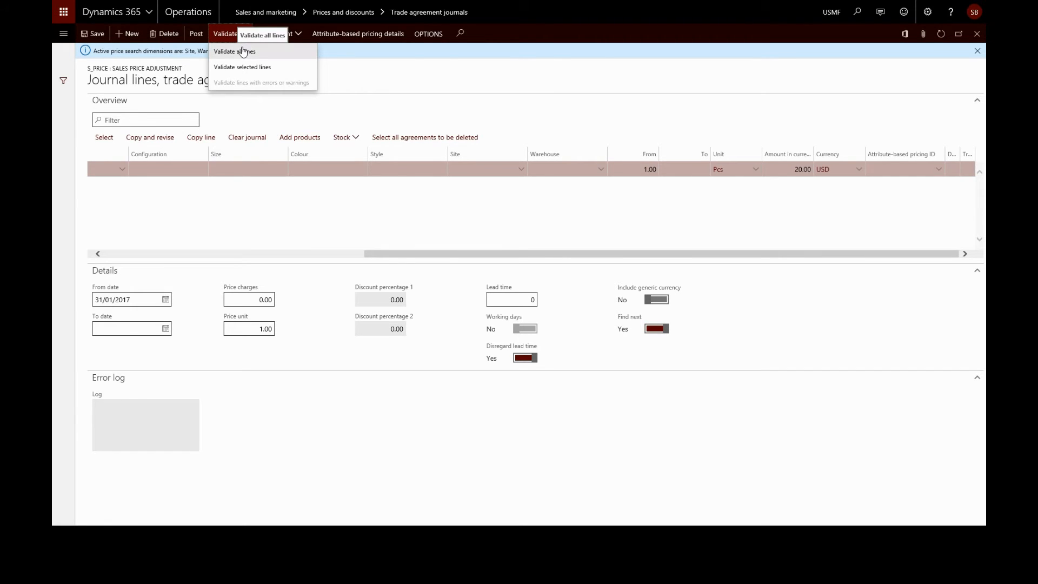
{"action": "left_click", "coordinate": [235, 51]}
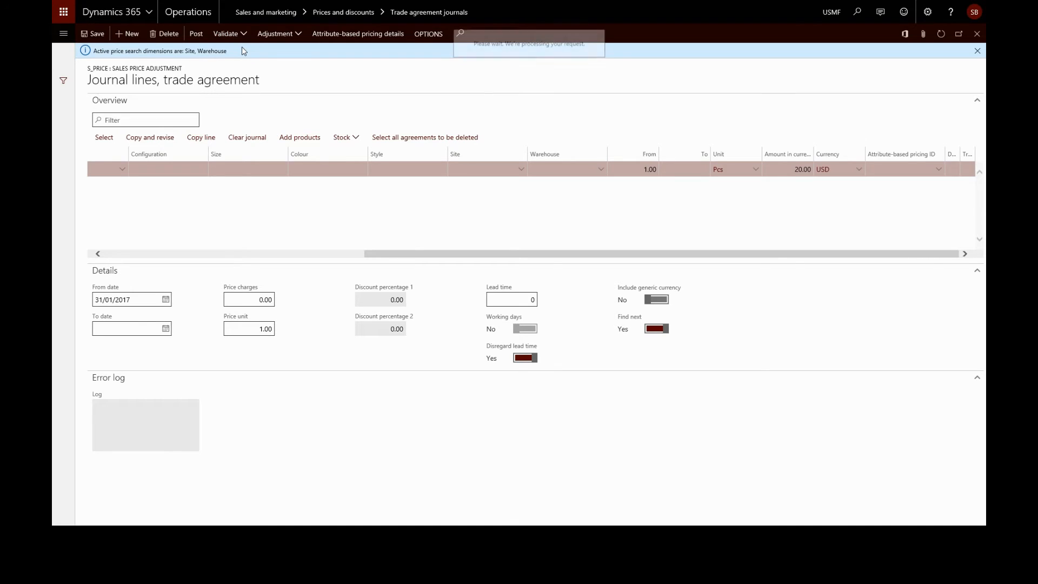
{"action": "left_click", "coordinate": [195, 33]}
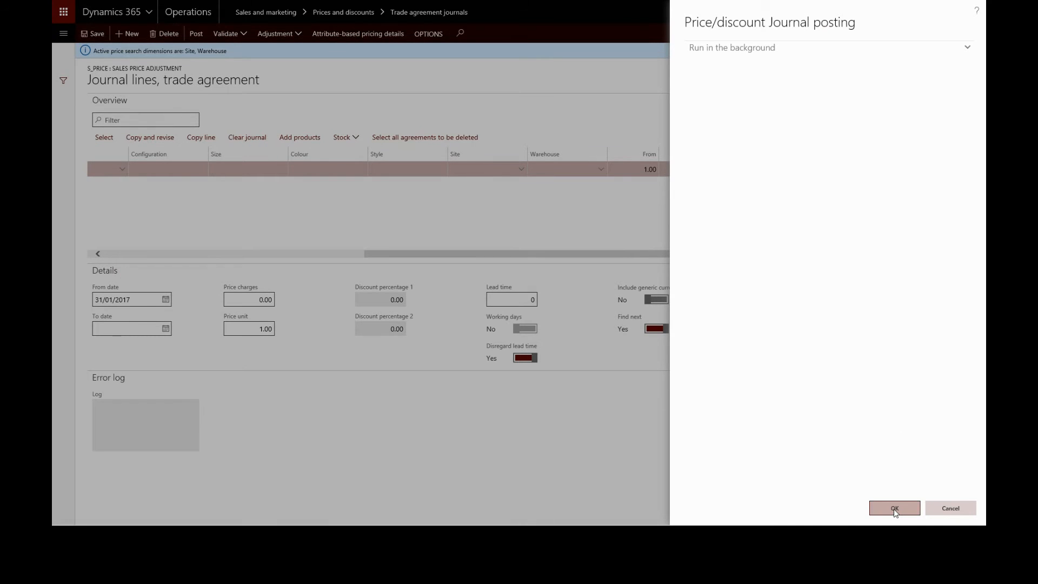
{"action": "left_click", "coordinate": [894, 509]}
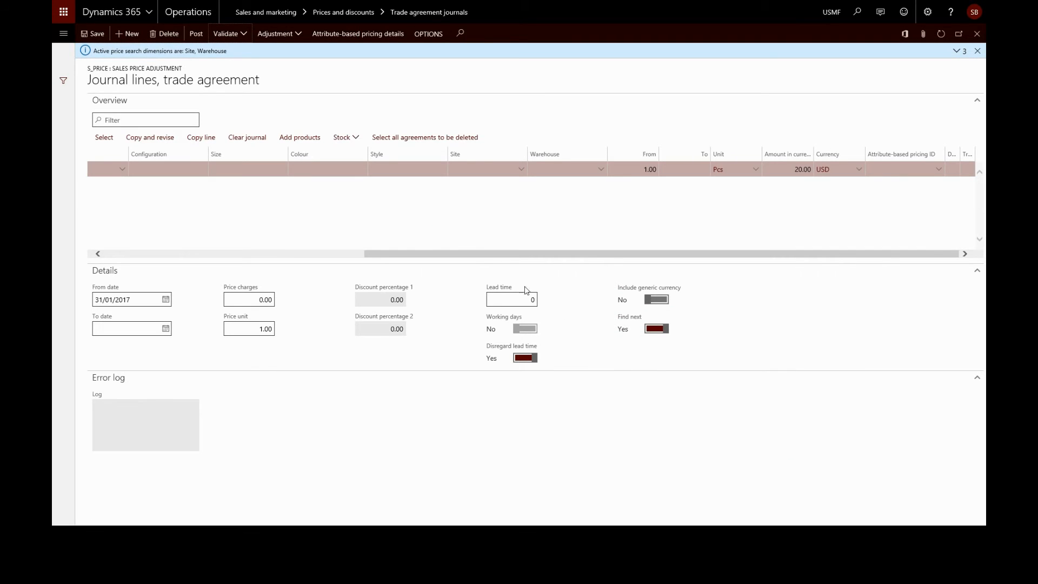
{"action": "mouse_move", "coordinate": [196, 33]}
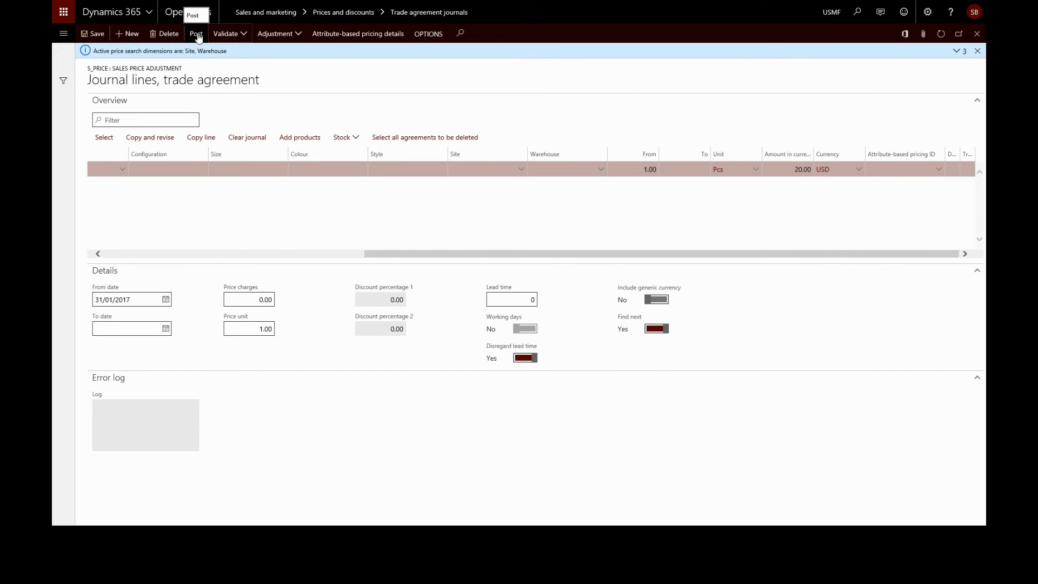
Post the journal again and confirm, leaving no remaining lines.
{"action": "left_click", "coordinate": [195, 33]}
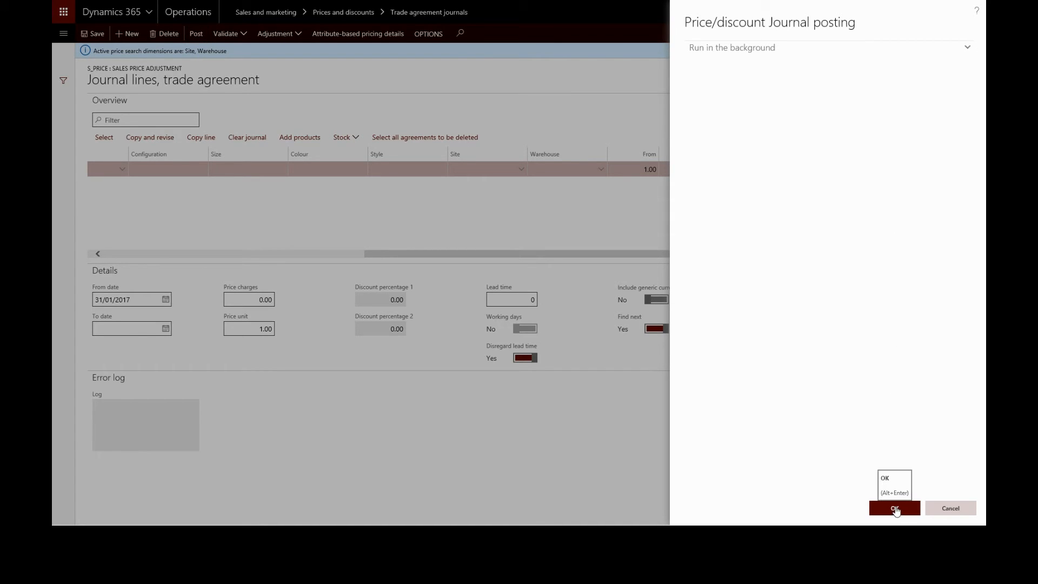
{"action": "left_click", "coordinate": [894, 509]}
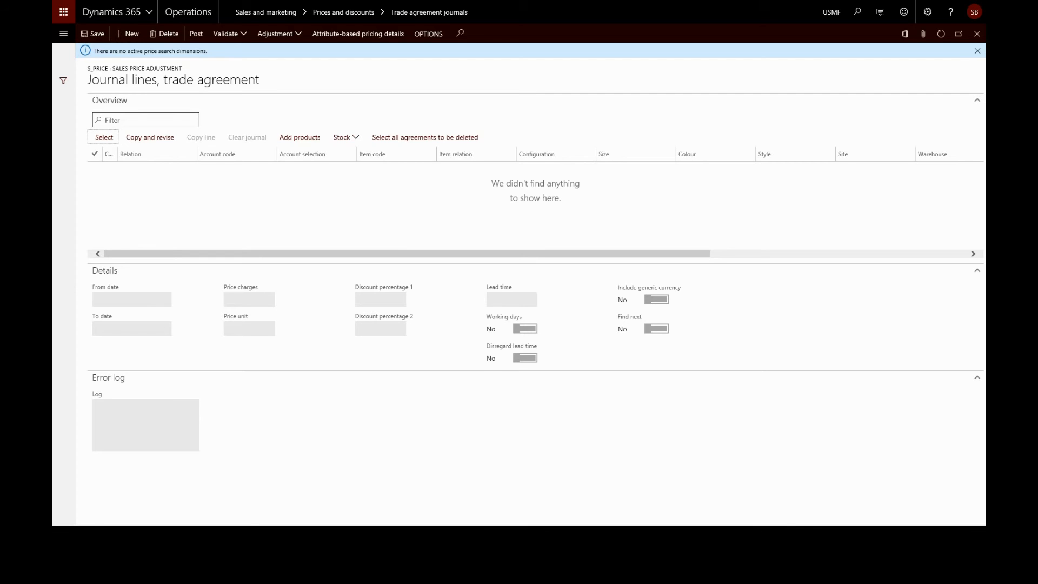
{"action": "mouse_move", "coordinate": [114, 177]}
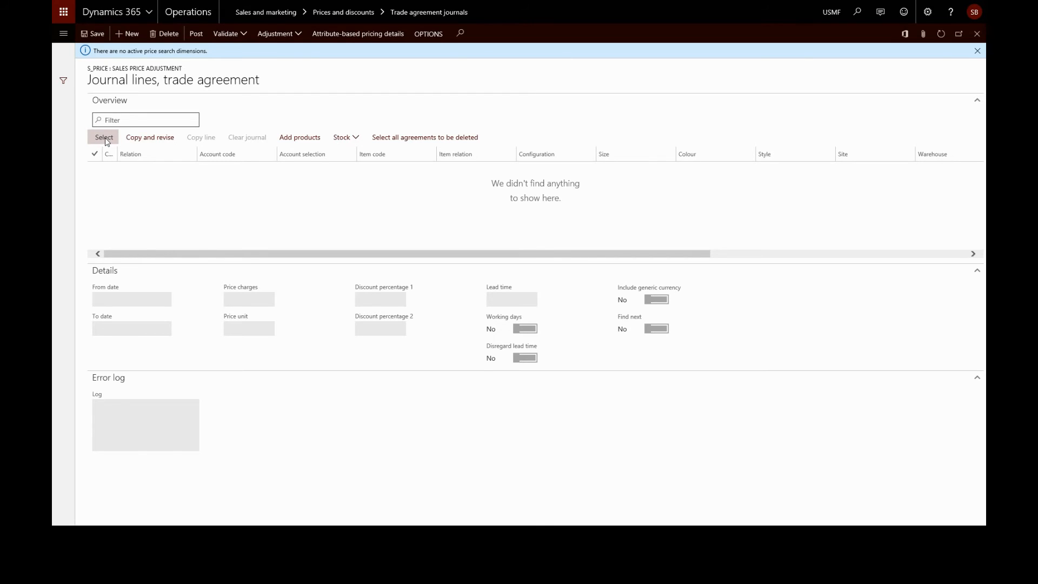
Select existing trade agreements for supplier relation 1001 and copy them into the journal.
{"action": "left_click", "coordinate": [104, 138]}
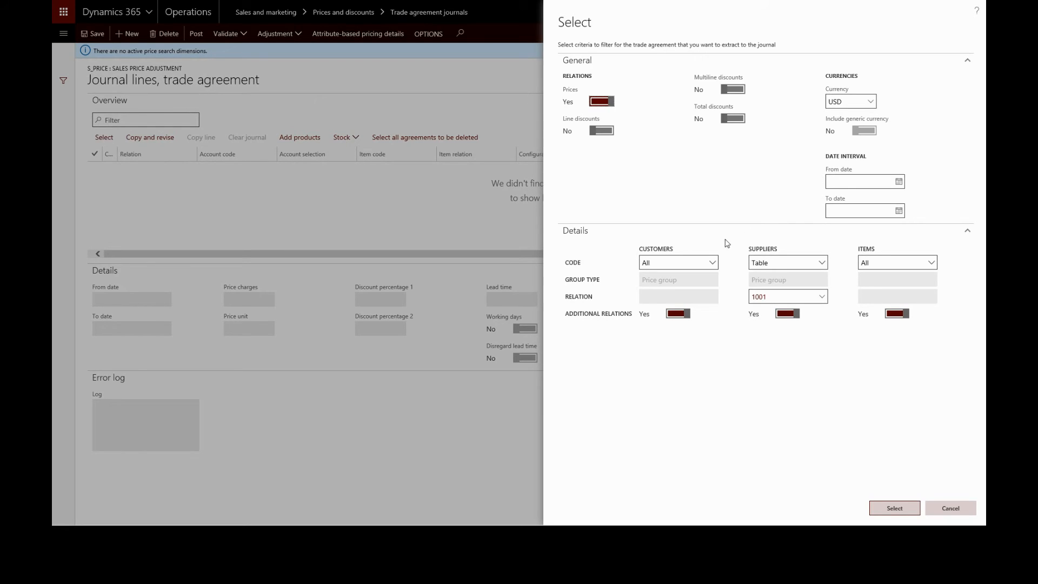
{"action": "mouse_move", "coordinate": [824, 266]}
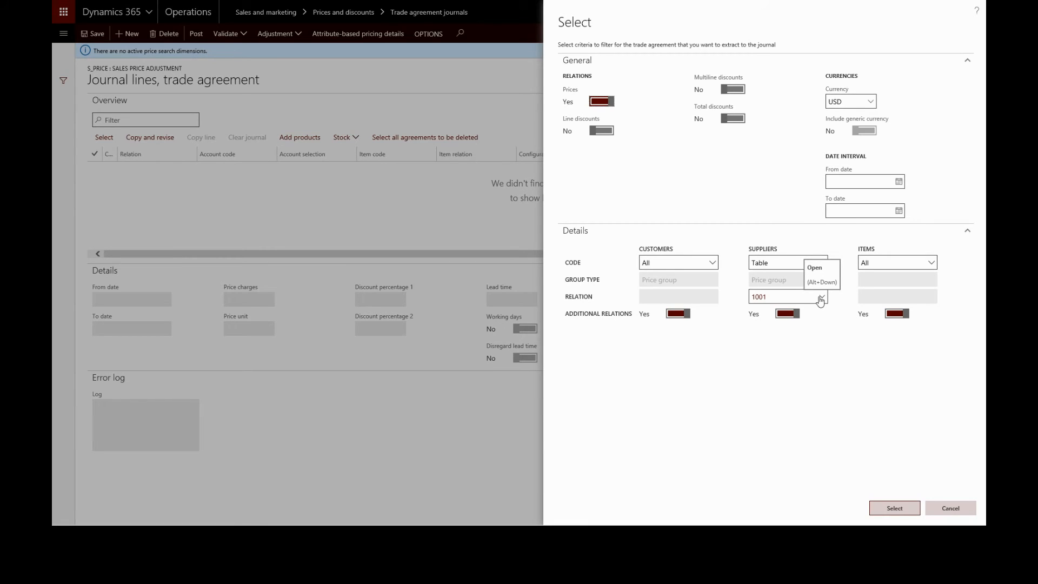
{"action": "left_click", "coordinate": [820, 296]}
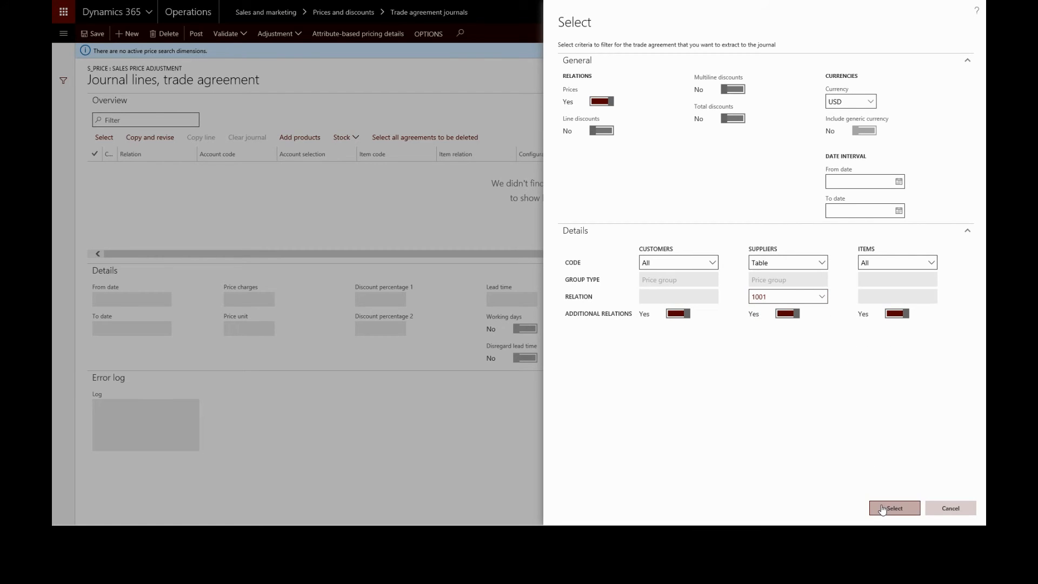
{"action": "left_click", "coordinate": [895, 508]}
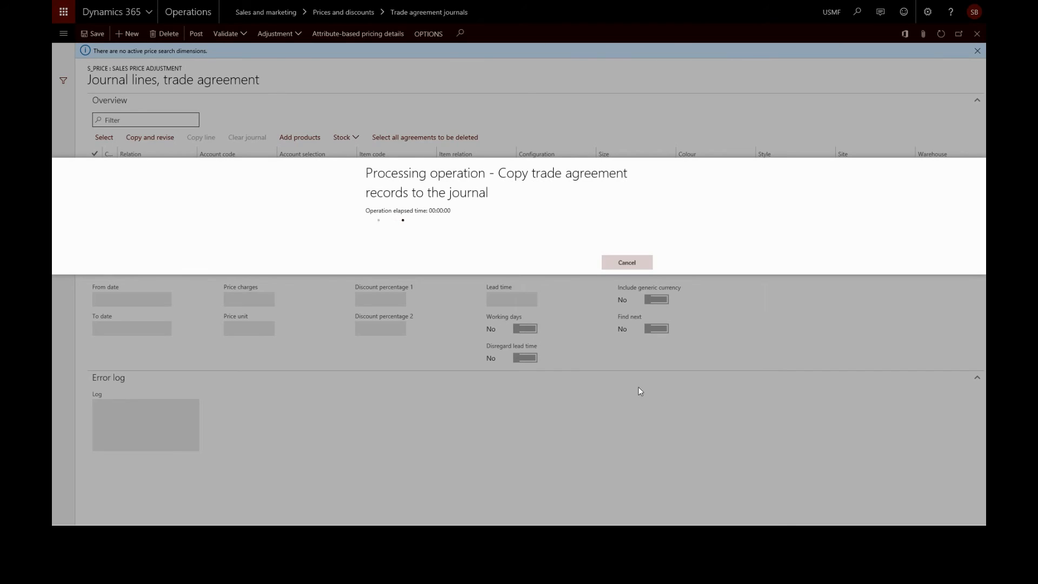
{"action": "mouse_move", "coordinate": [415, 387]}
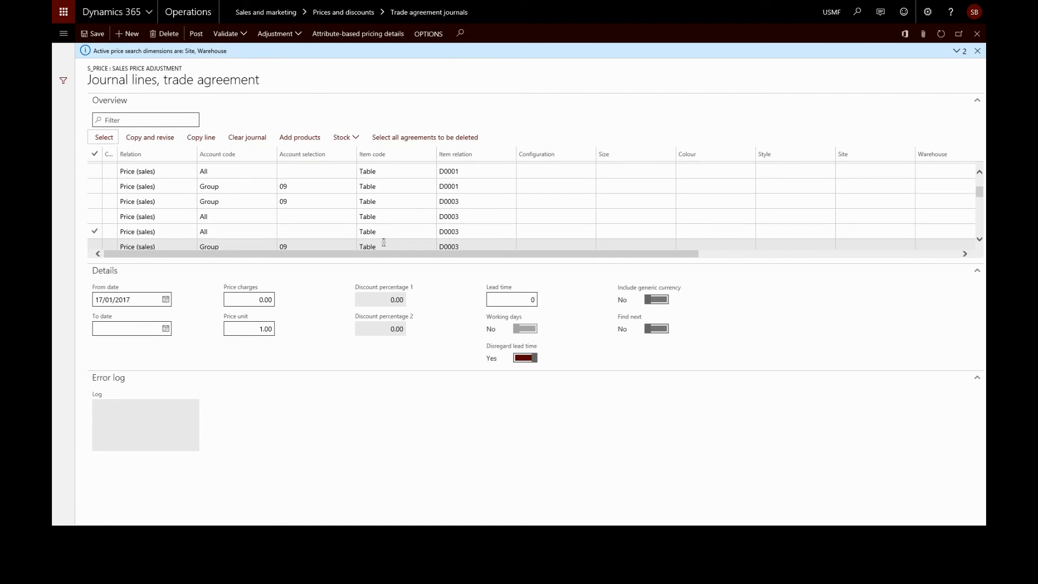
Review the Price adjustment parameters for the journal lines, then return to the journals list.
{"action": "scroll", "scroll_direction": "right", "scroll_amount": 3}
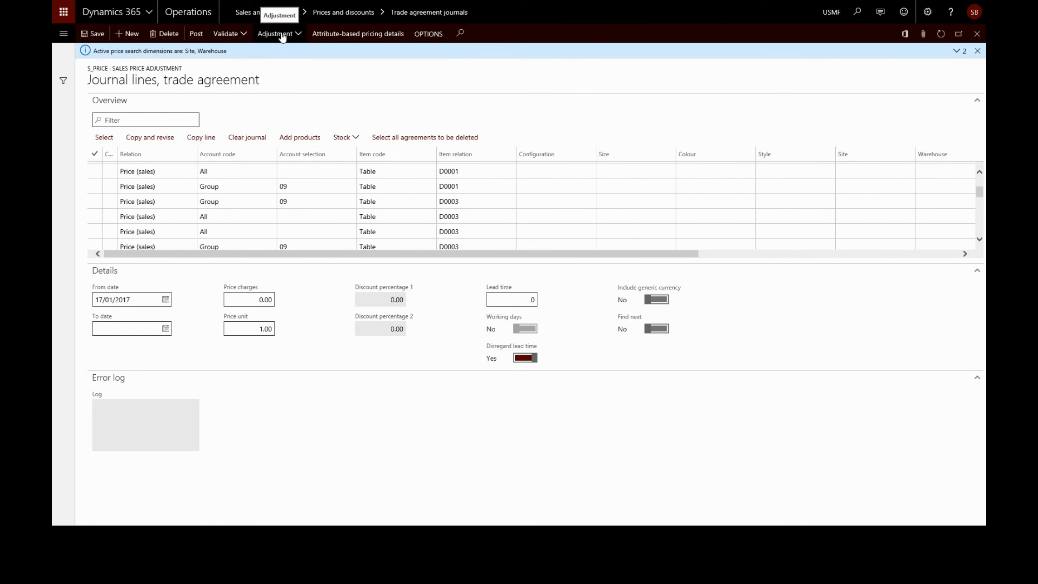
{"action": "left_click", "coordinate": [276, 34]}
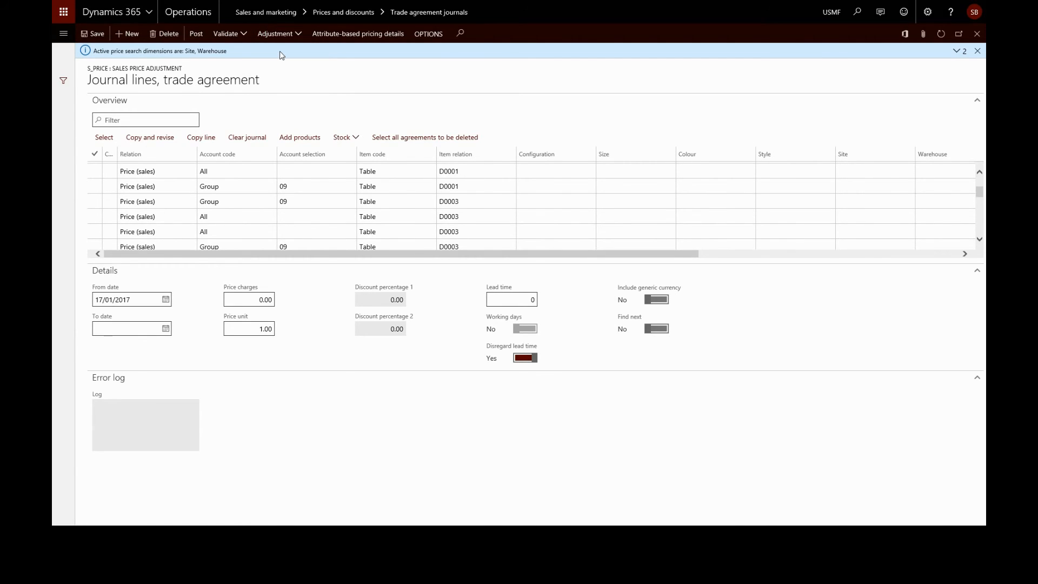
{"action": "left_click", "coordinate": [274, 33]}
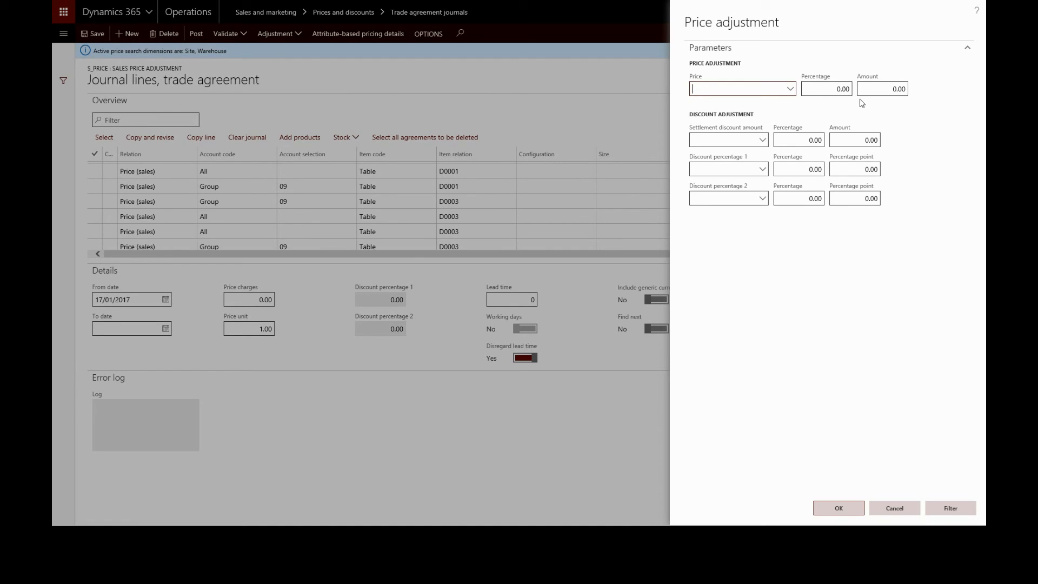
{"action": "mouse_move", "coordinate": [789, 348]}
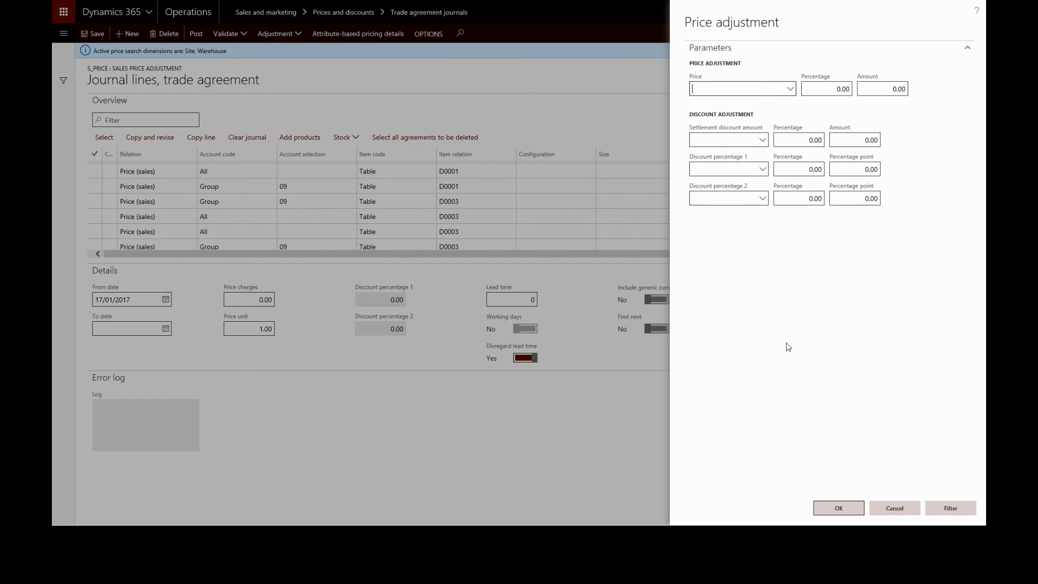
{"action": "left_click", "coordinate": [893, 508]}
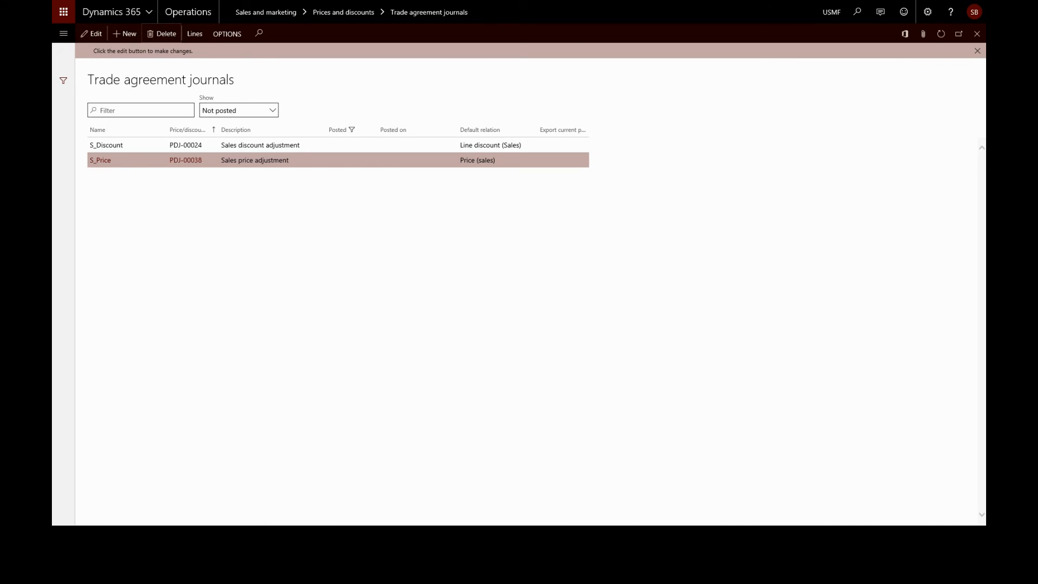
{"action": "mouse_move", "coordinate": [64, 34]}
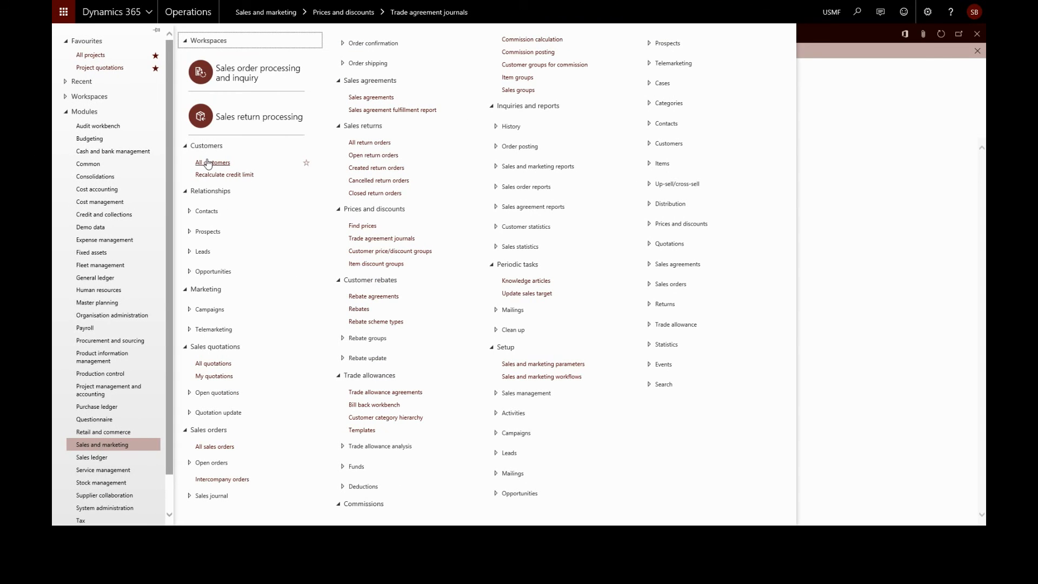
Go to Sales and marketing > Customers > All customers.
{"action": "left_click", "coordinate": [213, 162]}
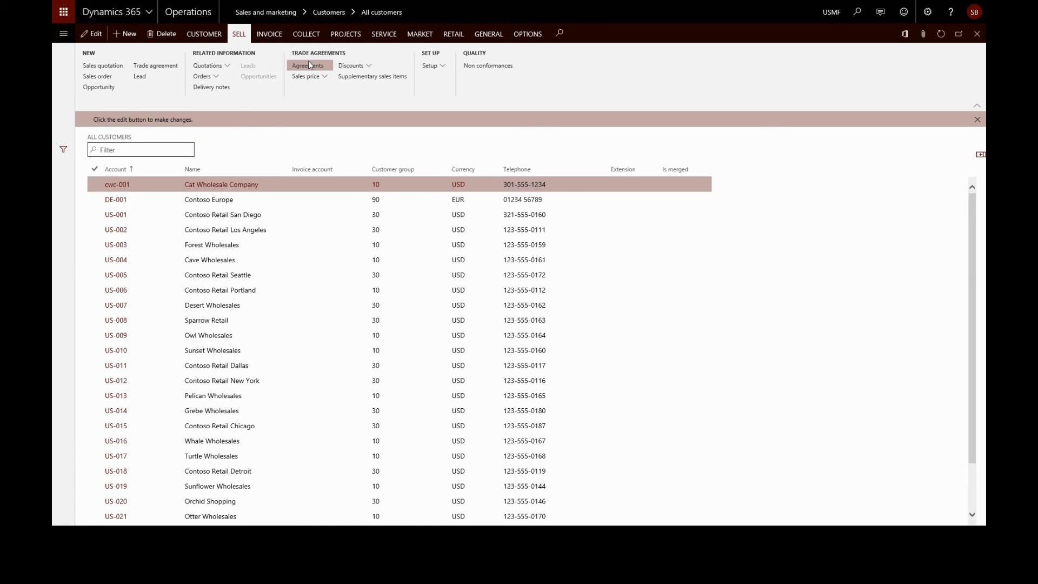
Copy Cat Wholesale Company's D0001 agreement line into a new S_Price journal via Edit selected lines.
{"action": "left_click", "coordinate": [305, 65]}
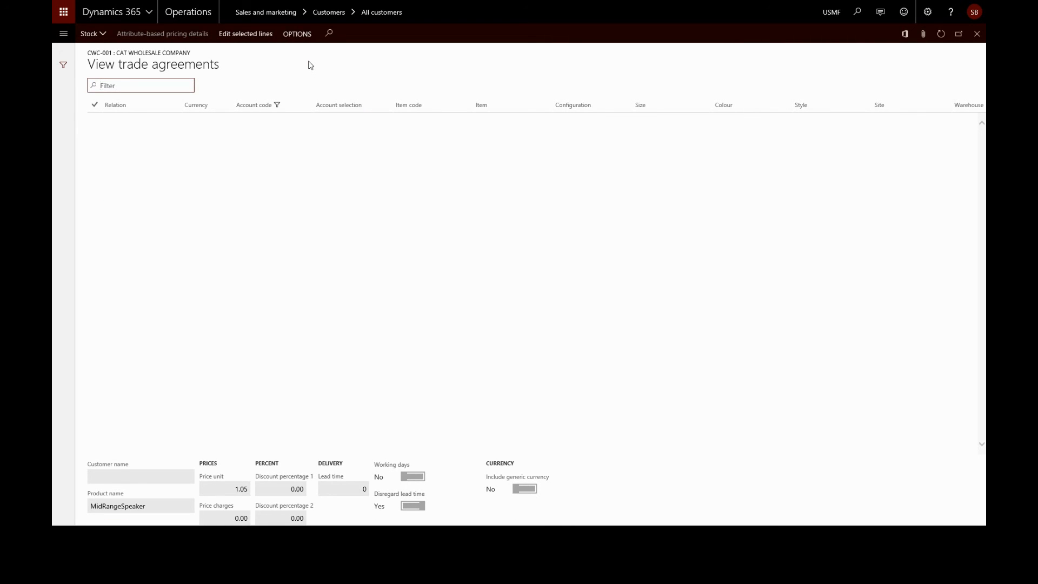
{"action": "mouse_move", "coordinate": [126, 181]}
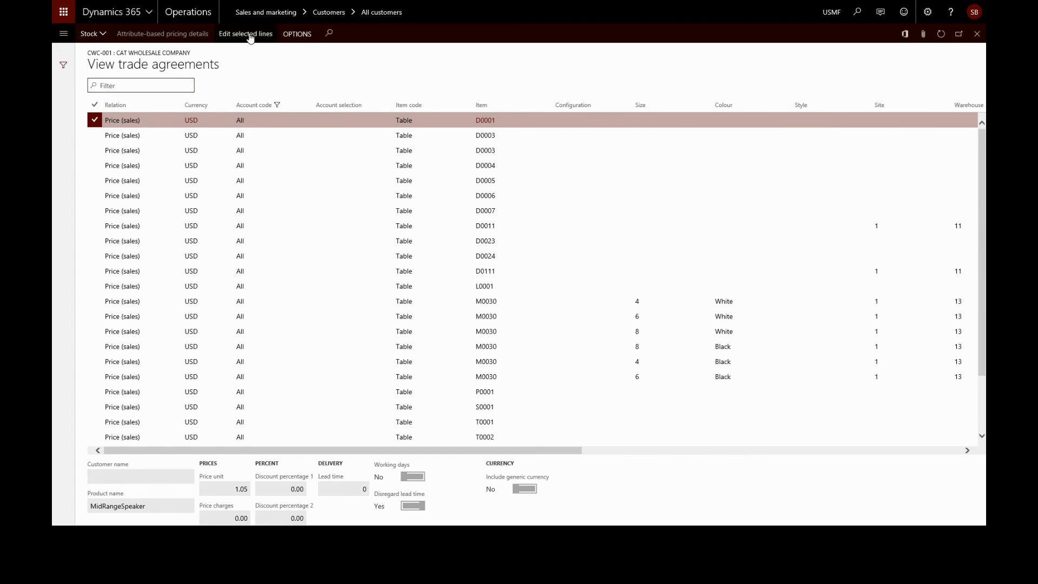
{"action": "mouse_move", "coordinate": [250, 37]}
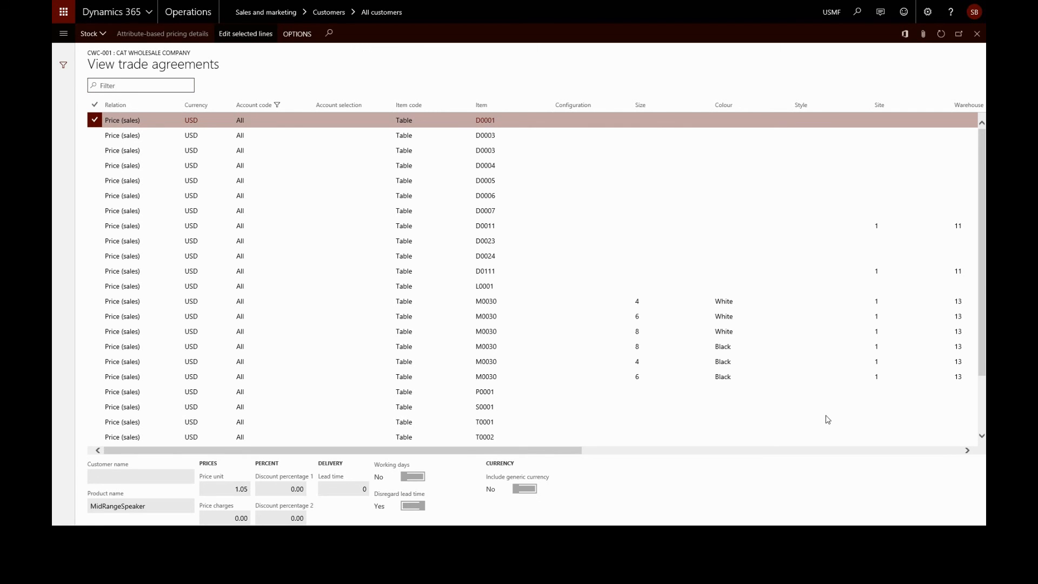
{"action": "left_click", "coordinate": [245, 34]}
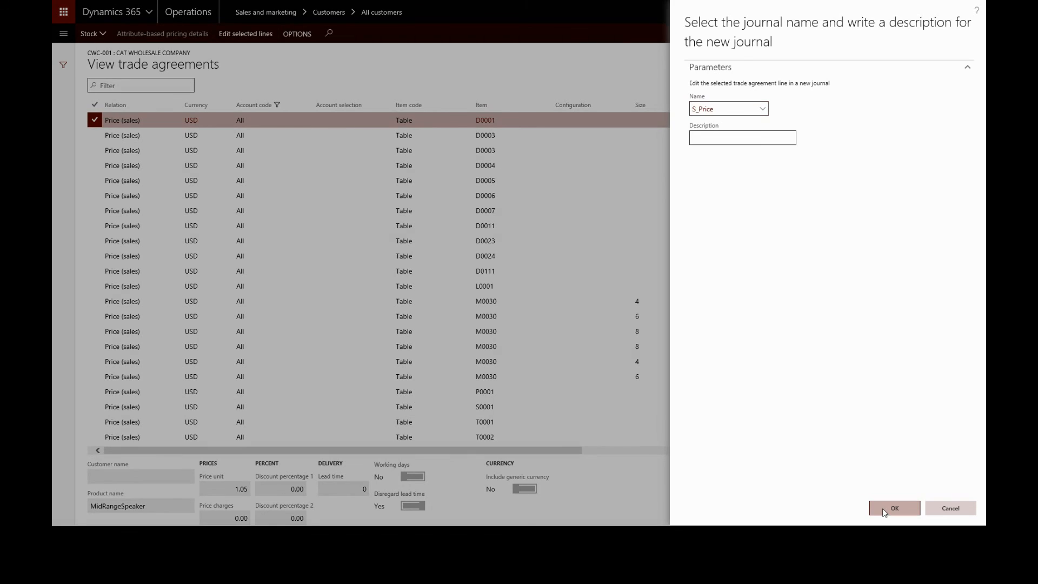
{"action": "left_click", "coordinate": [894, 508]}
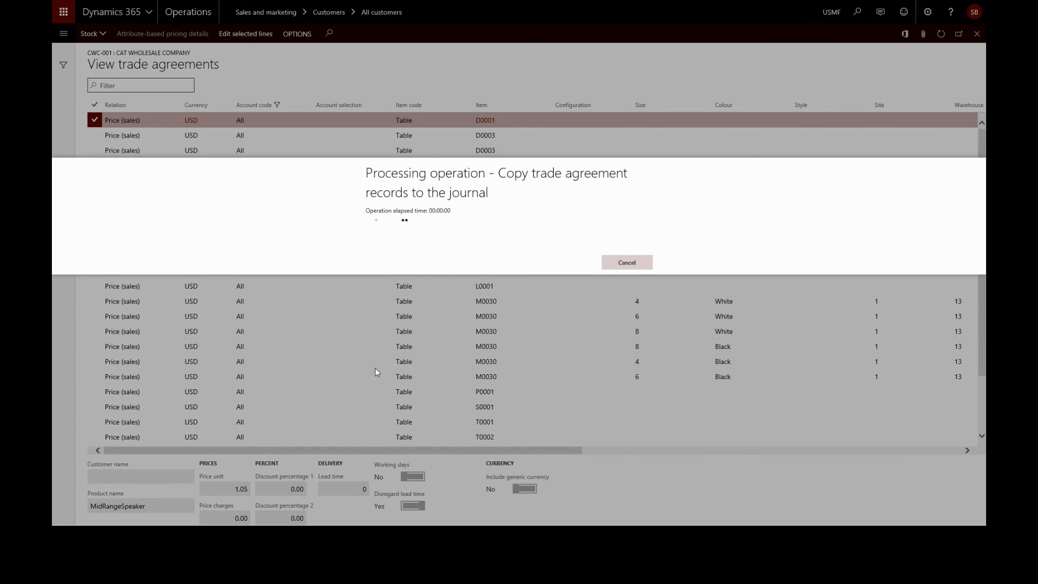